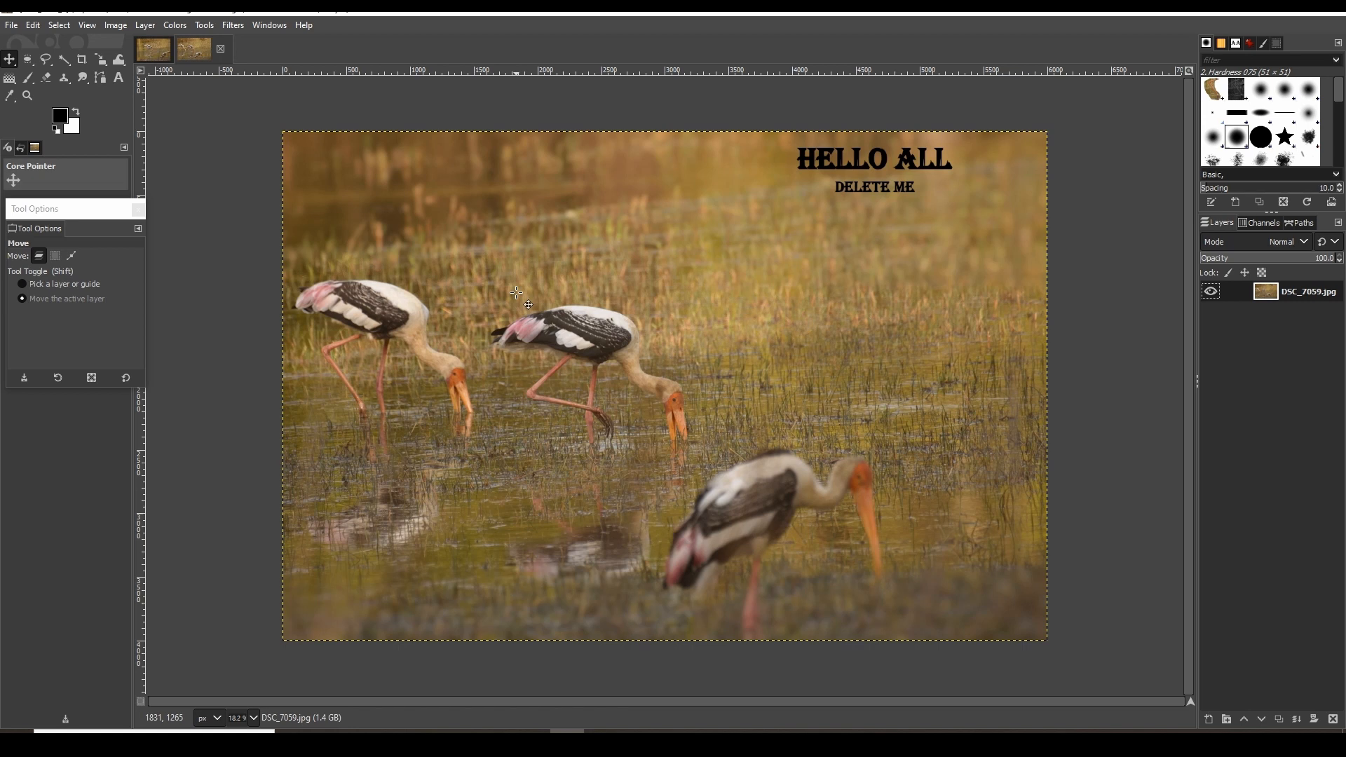
mouse_move(716, 462)
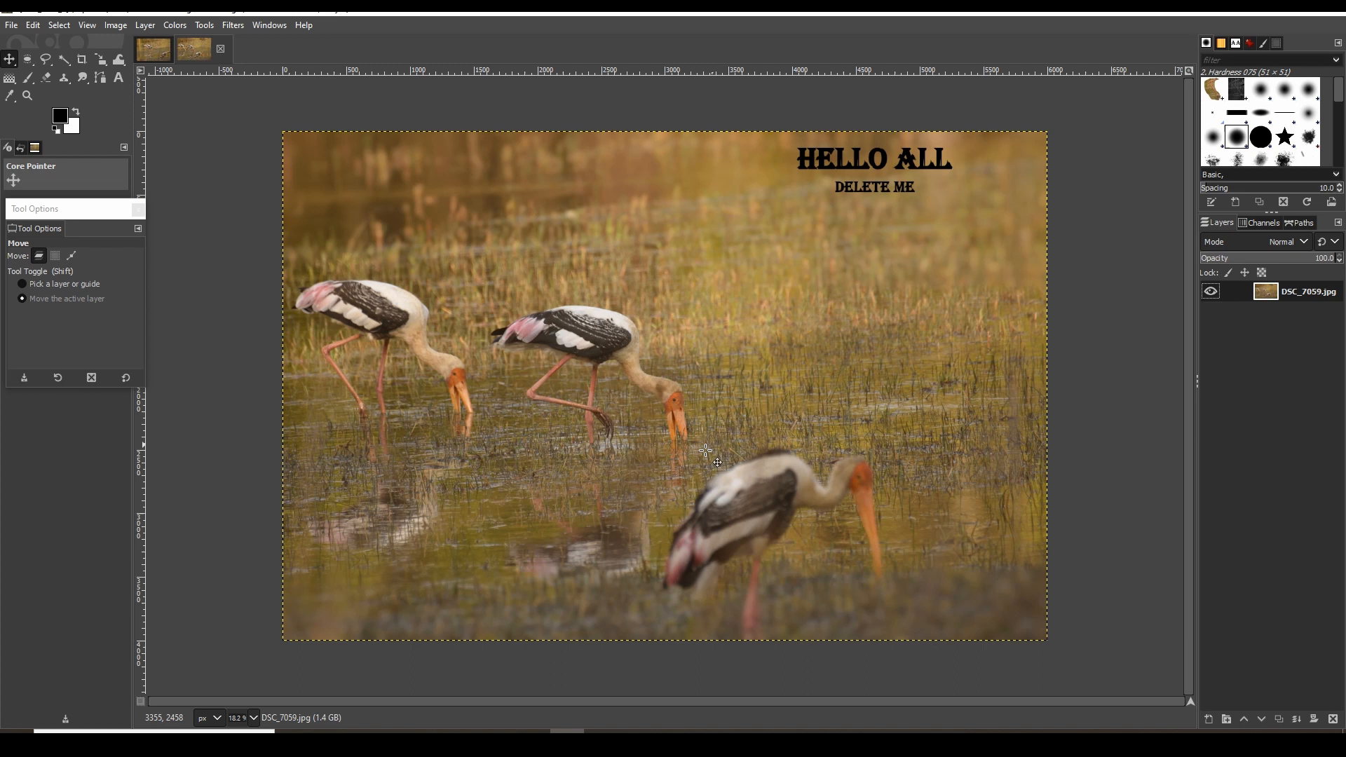
mouse_move(688, 490)
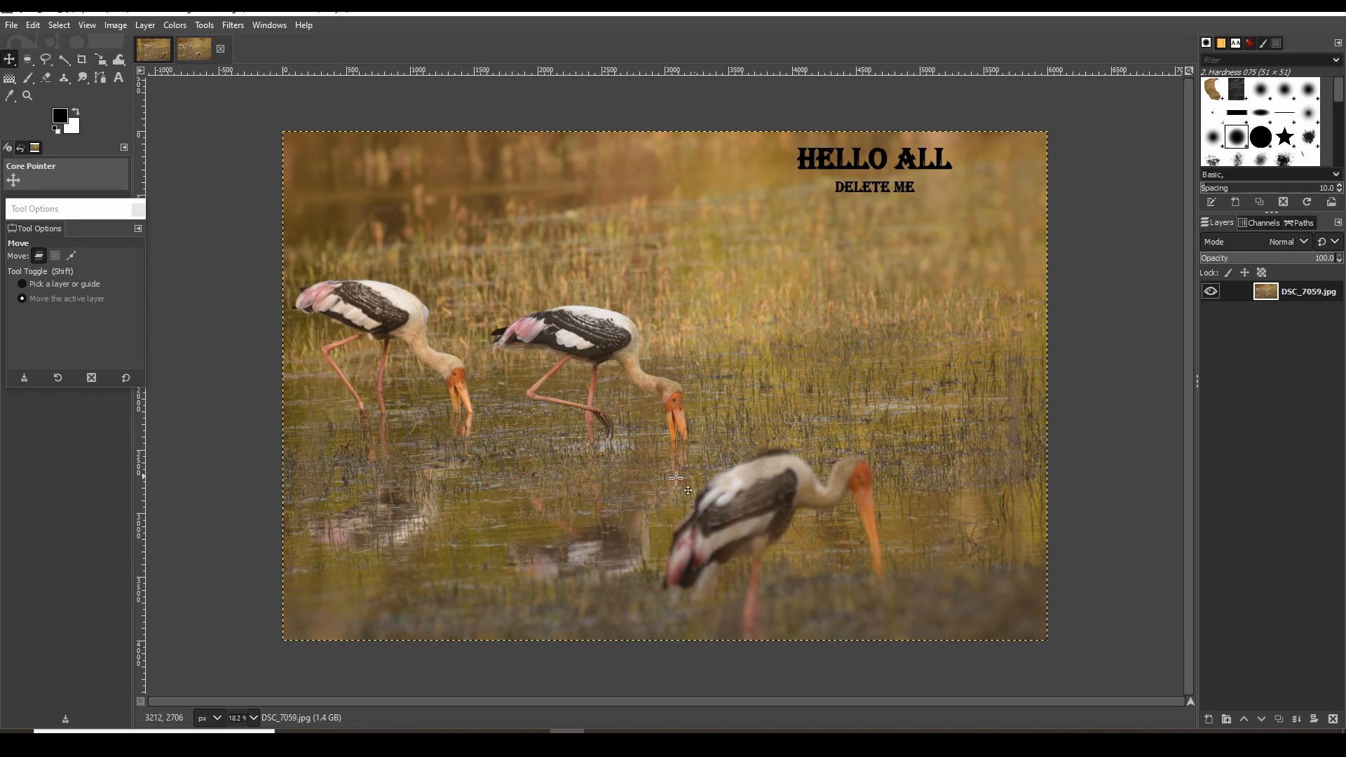
mouse_move(932, 206)
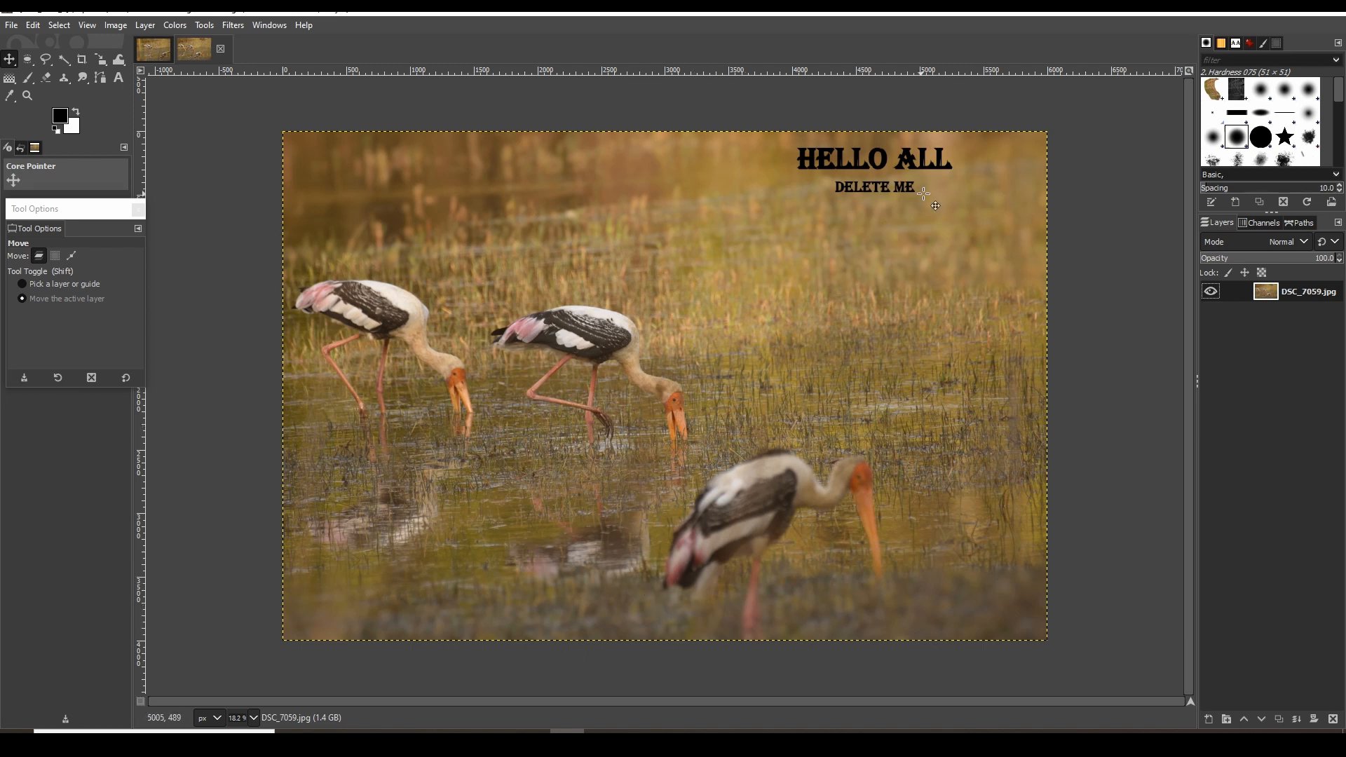
mouse_move(900, 181)
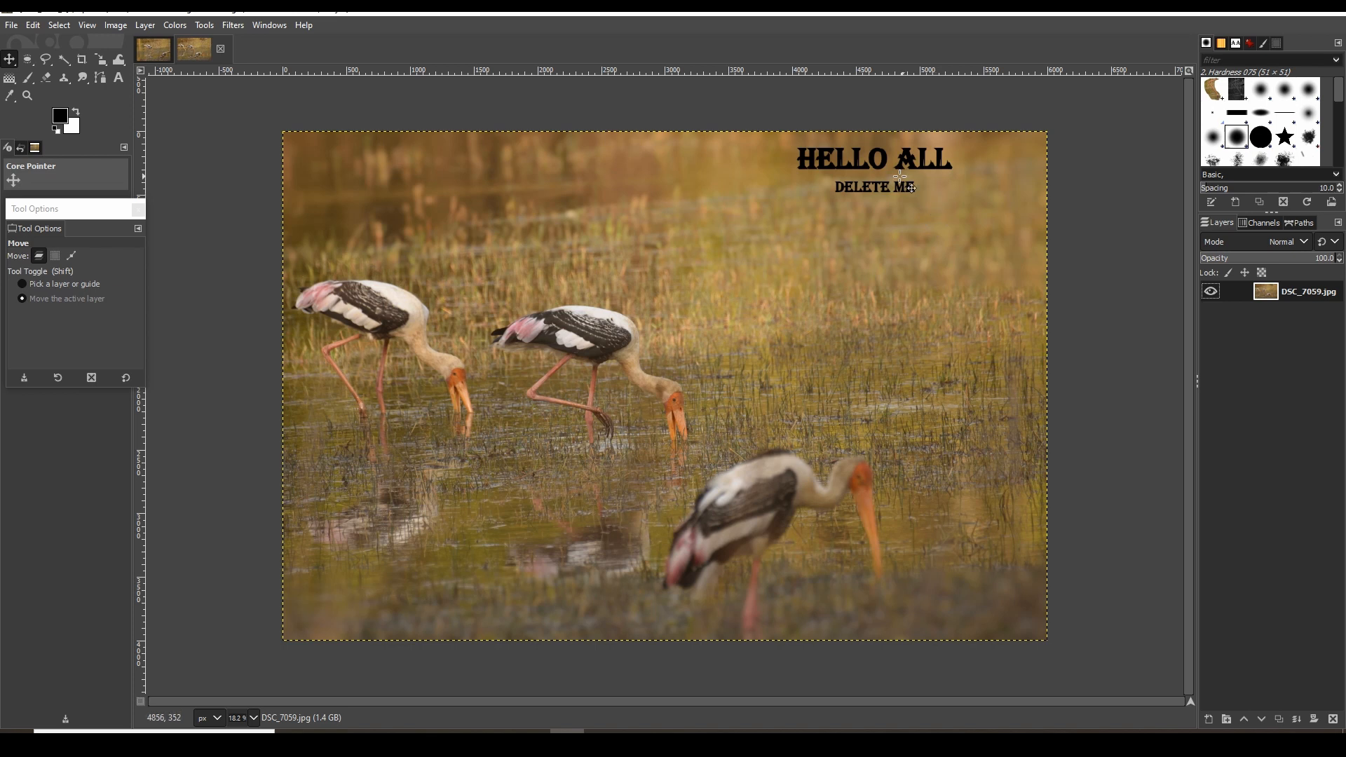
mouse_move(808, 262)
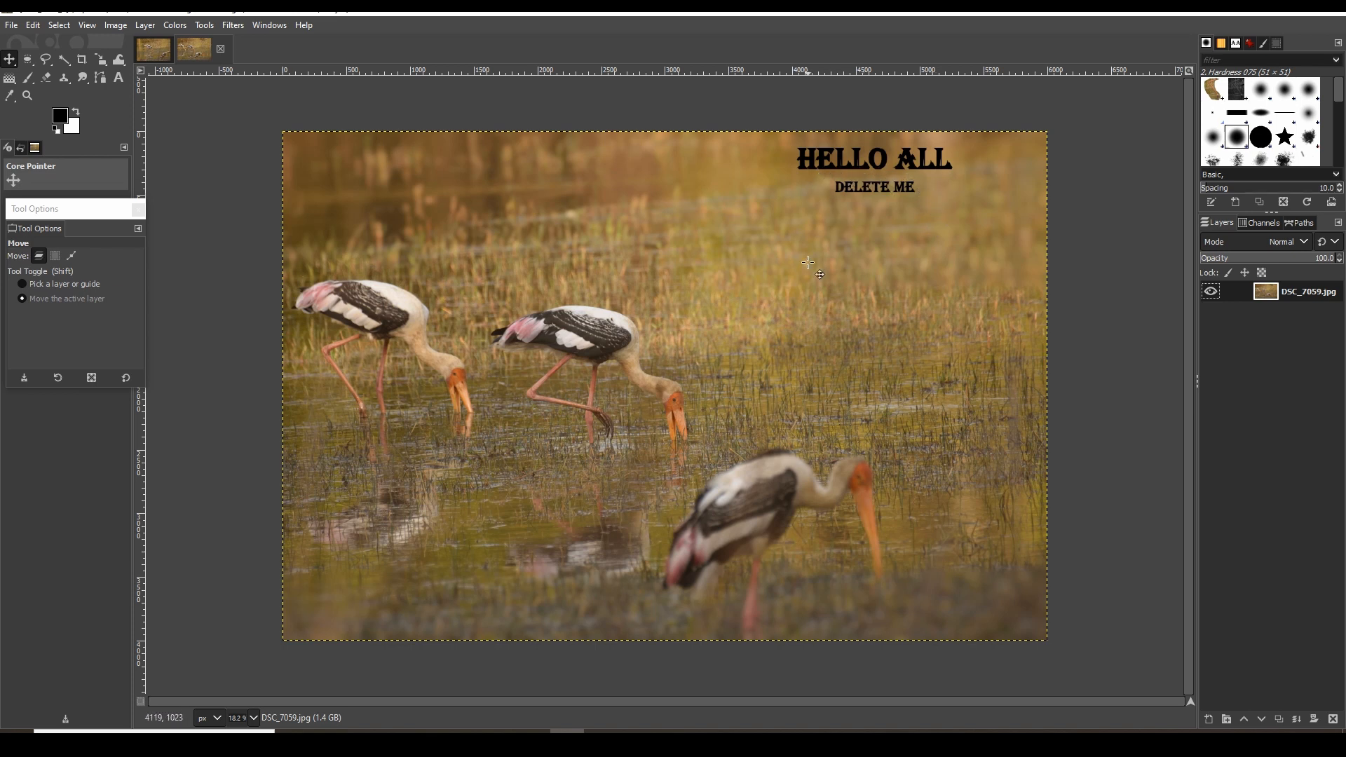
mouse_move(101, 113)
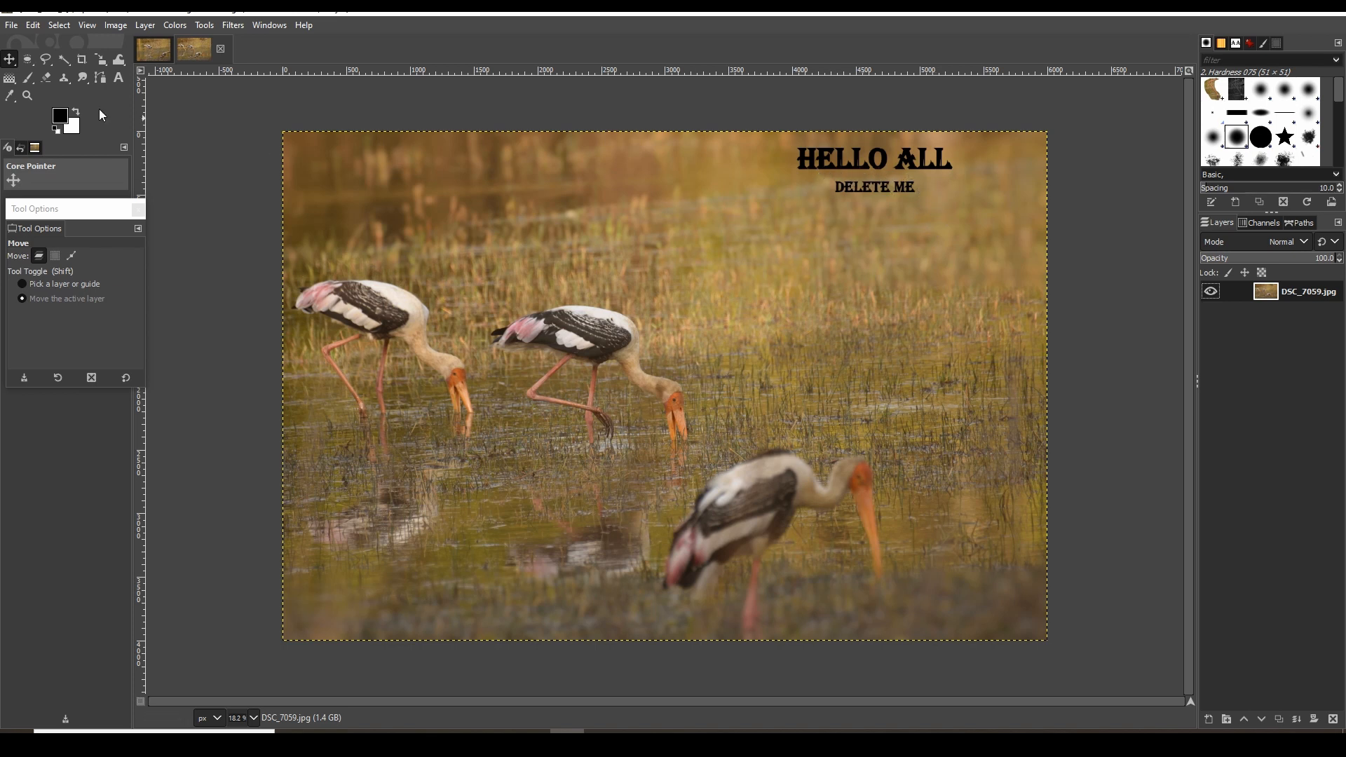
mouse_move(64, 79)
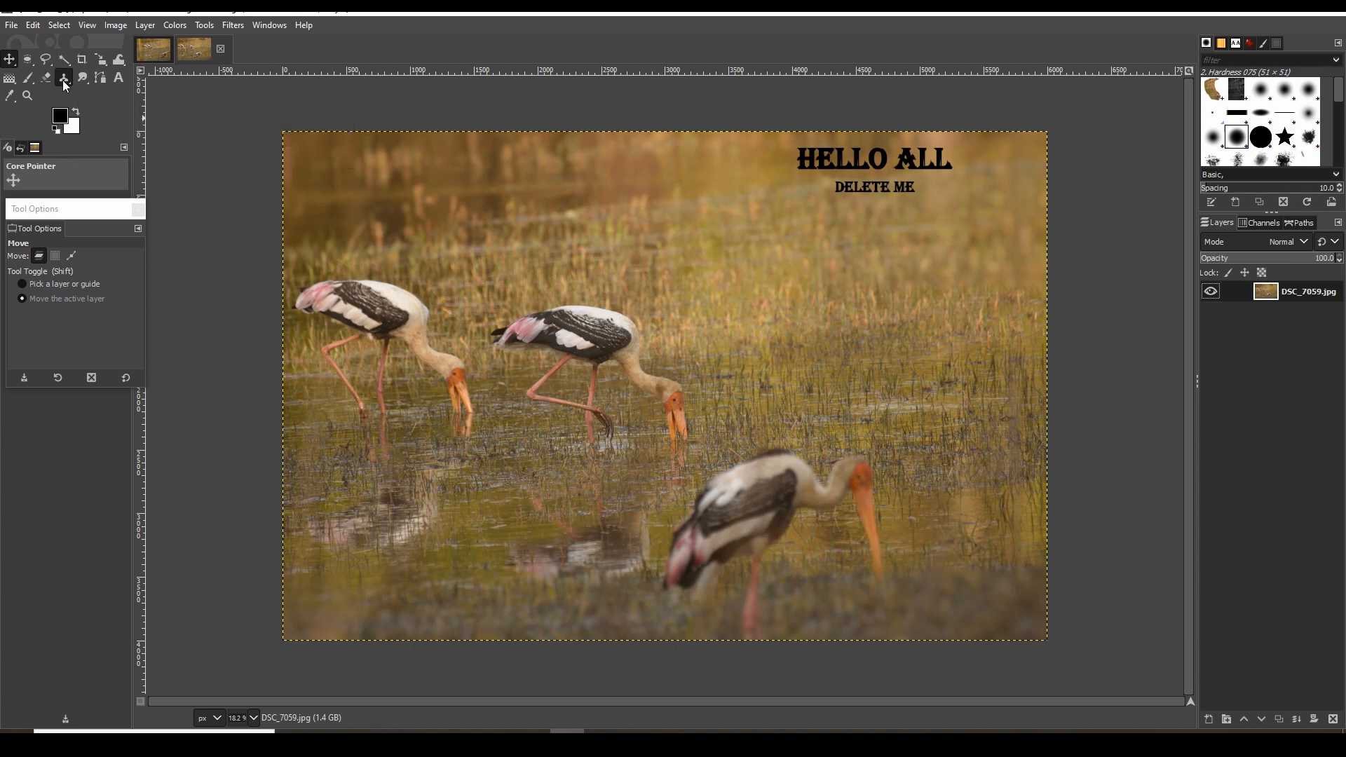
- Activate the Clone tool for copying pixels across the stork photo
click(63, 78)
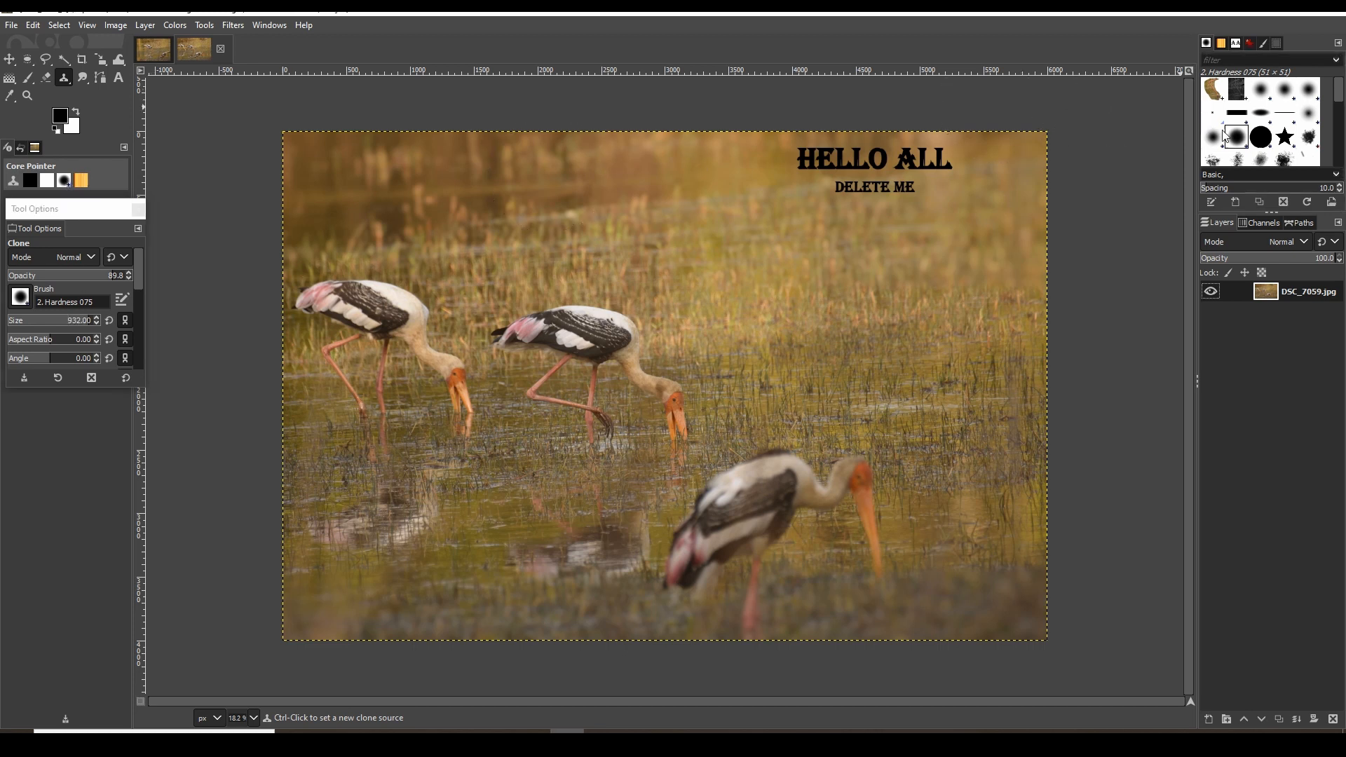
mouse_move(1265, 138)
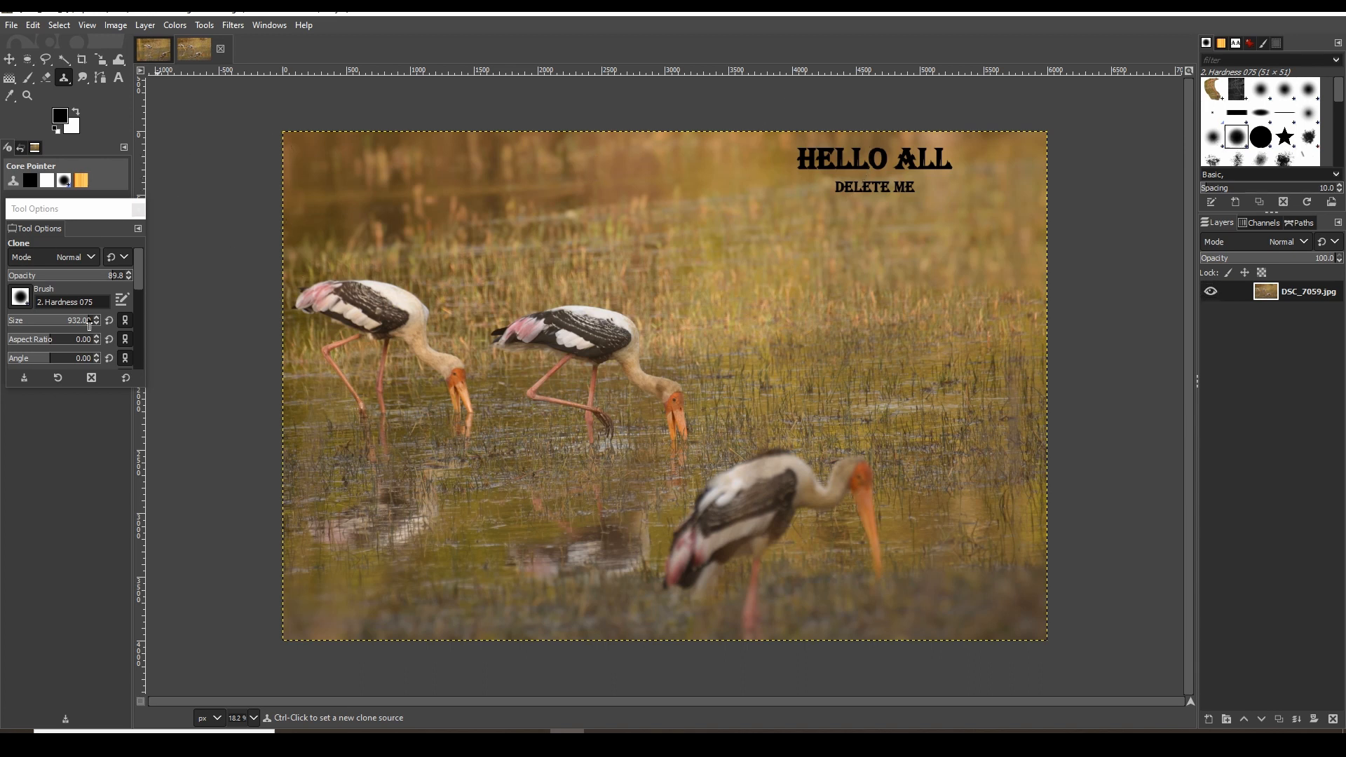
mouse_move(599, 535)
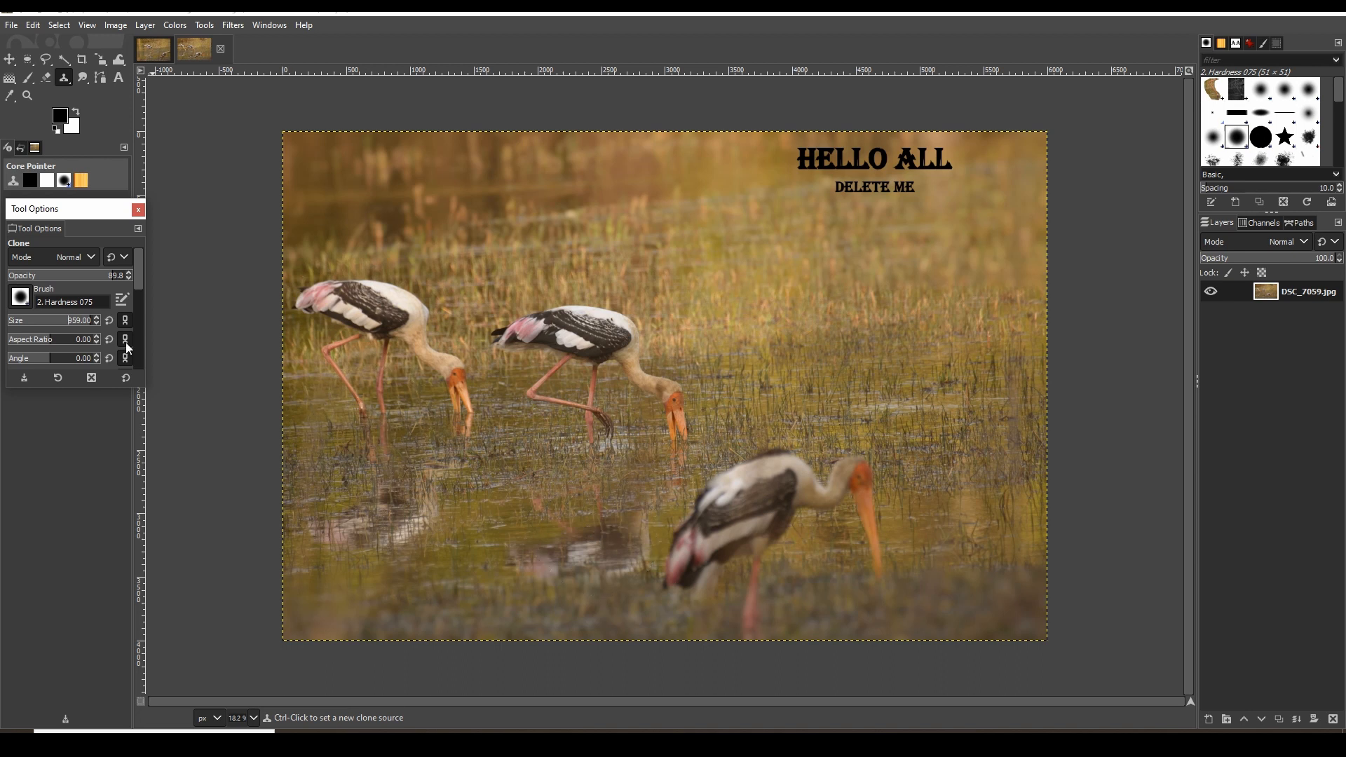
mouse_move(522, 575)
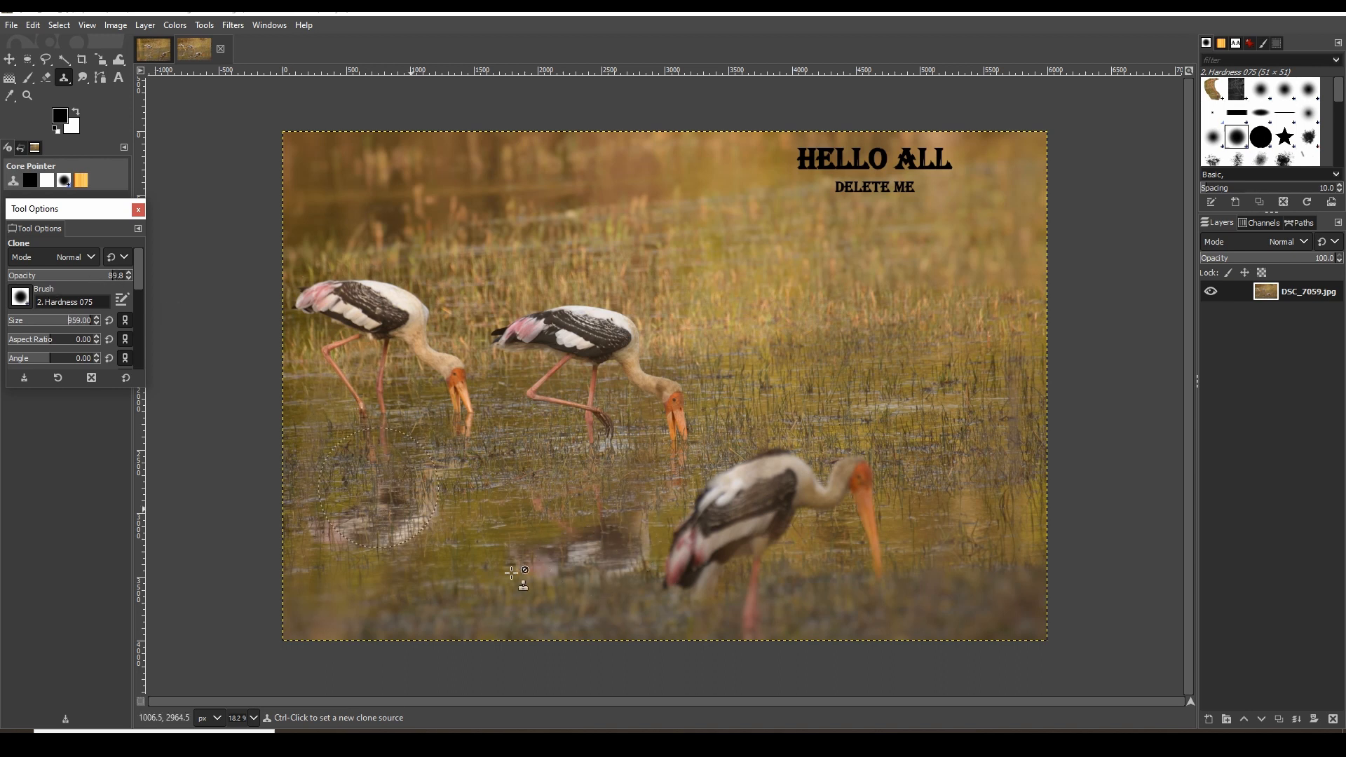
mouse_move(592, 523)
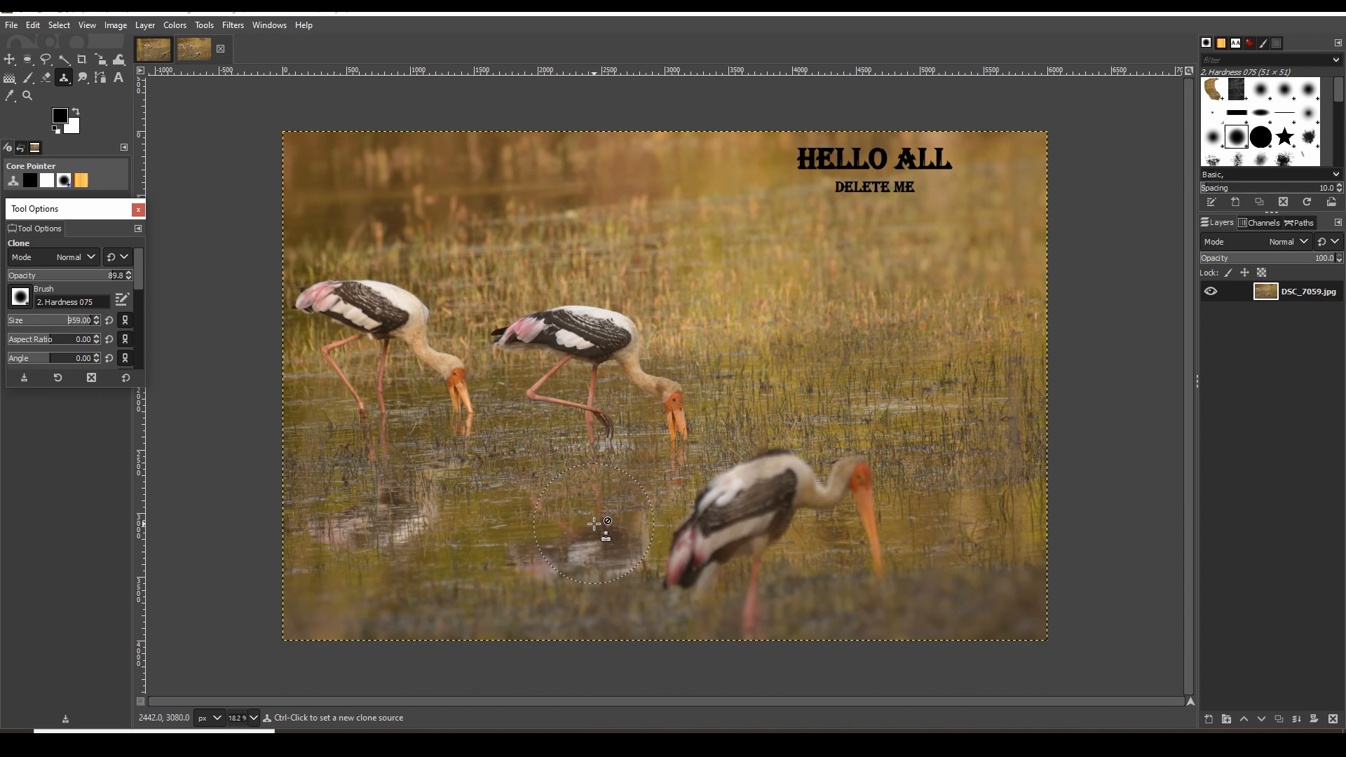
mouse_move(606, 527)
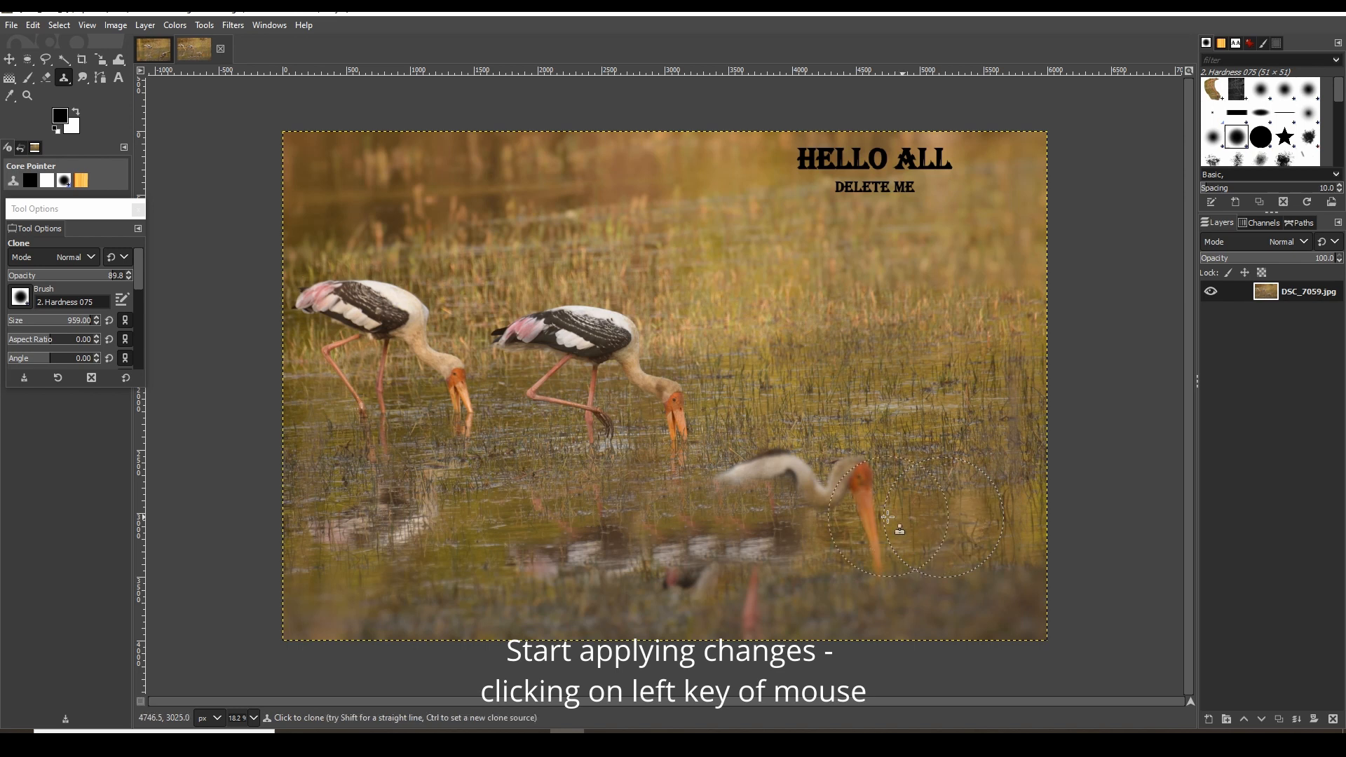
- Sample a grass patch and paint it over the blurry foreground stork
click(889, 515)
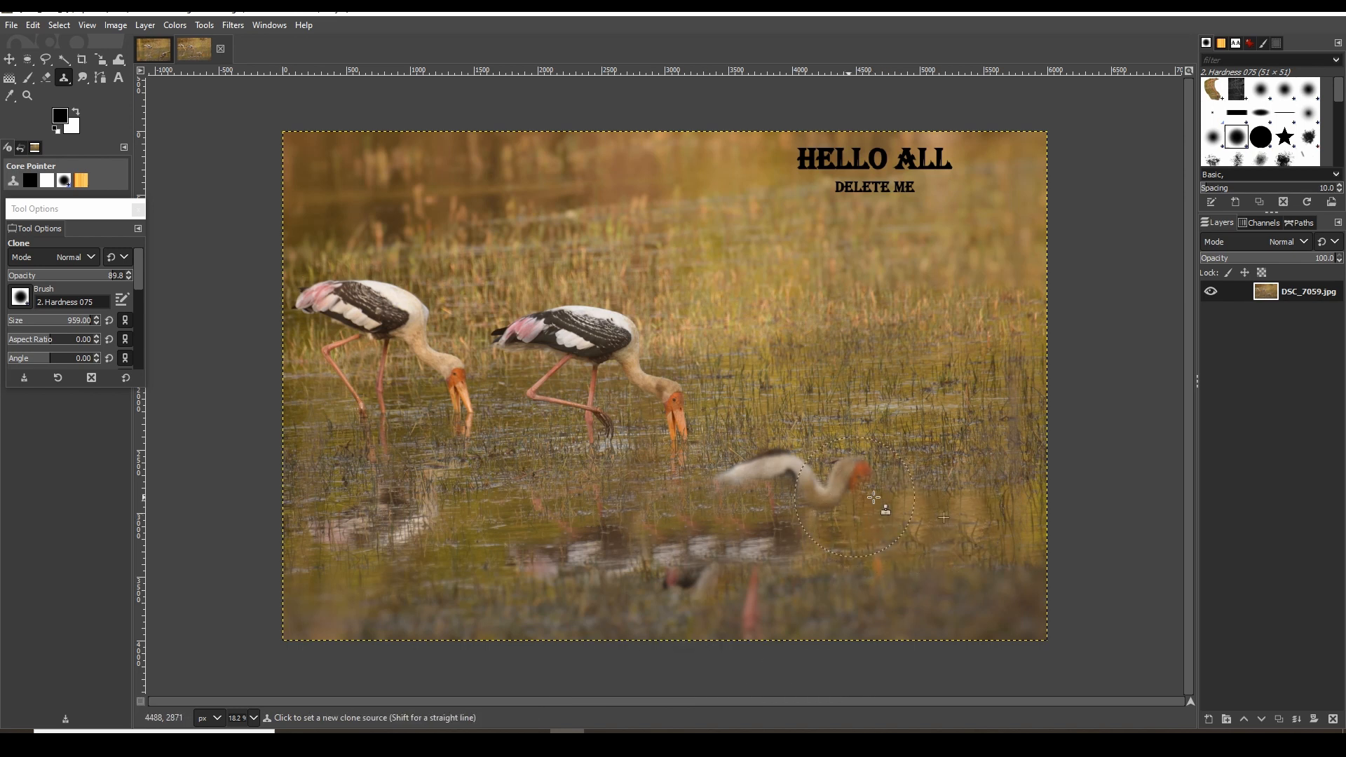
click(874, 498)
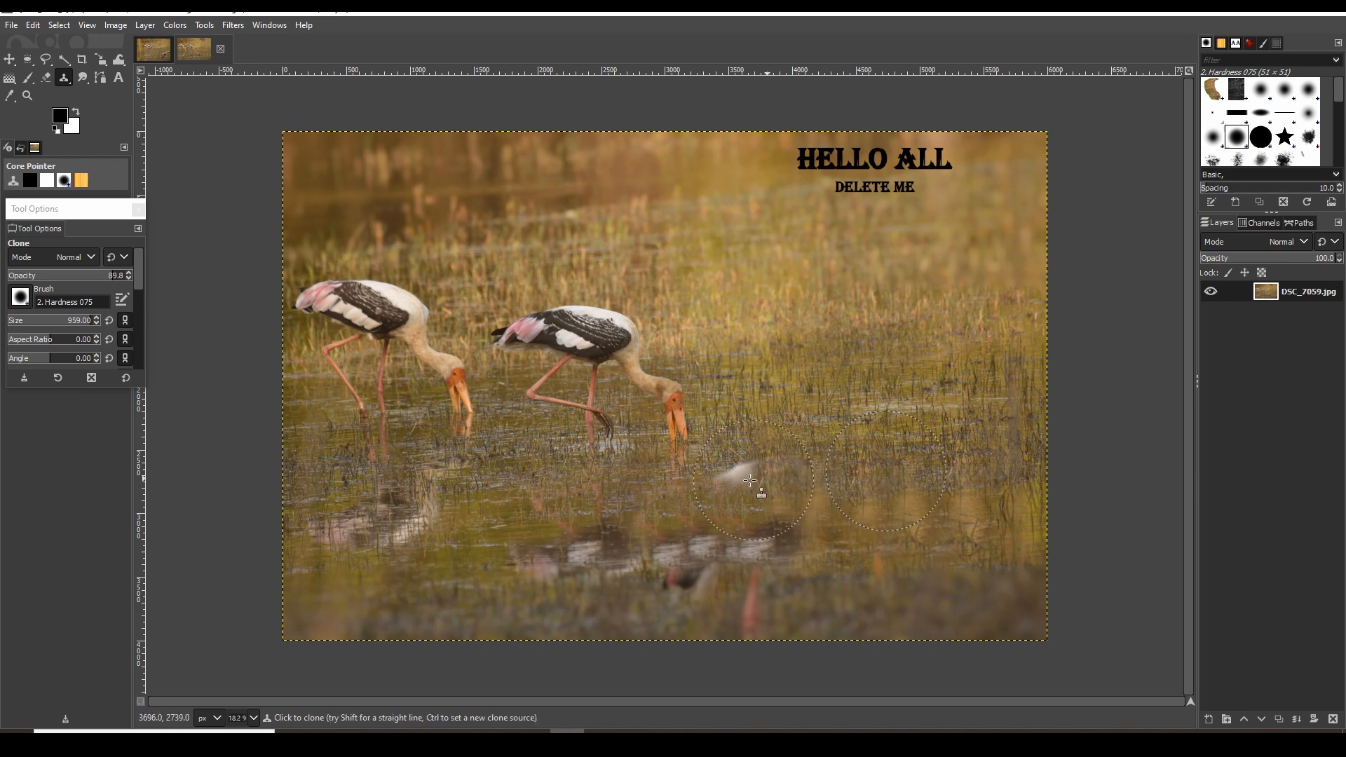
mouse_move(922, 490)
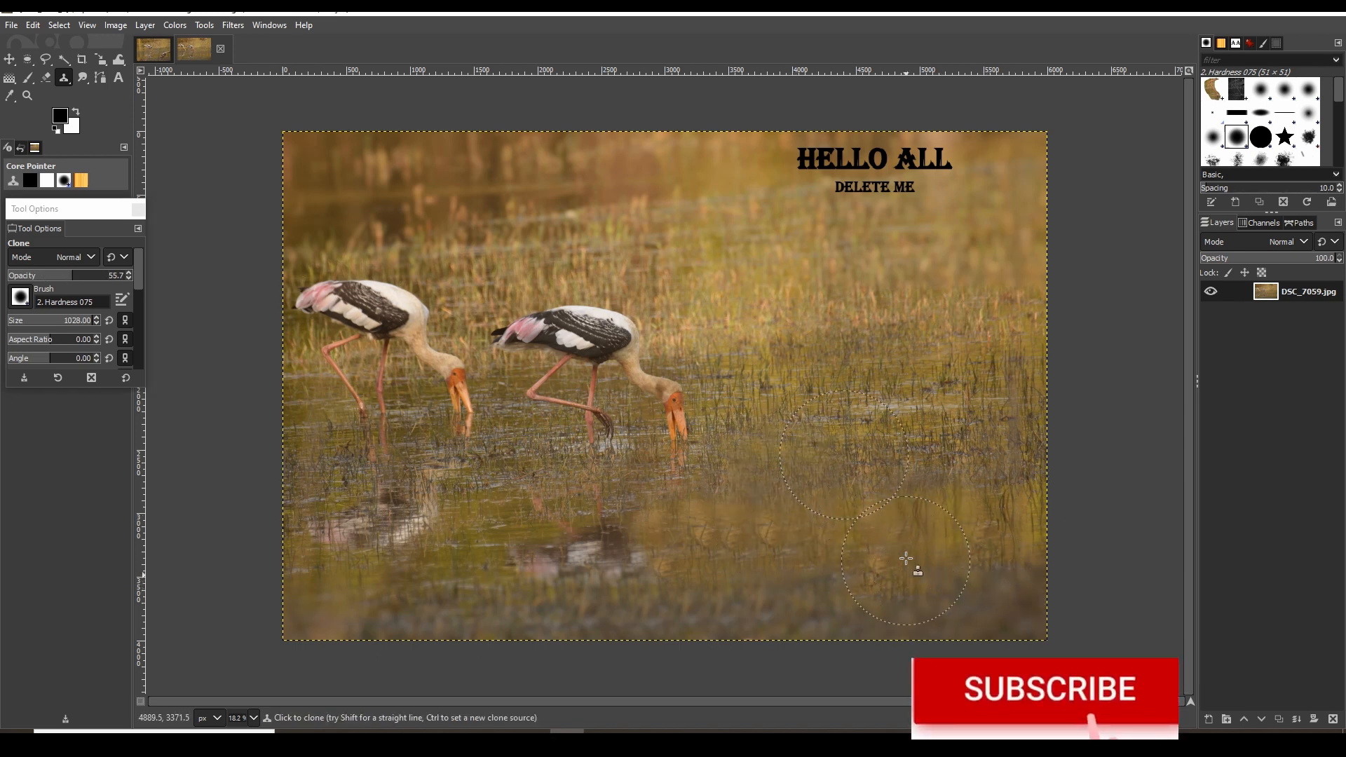
mouse_move(1043, 365)
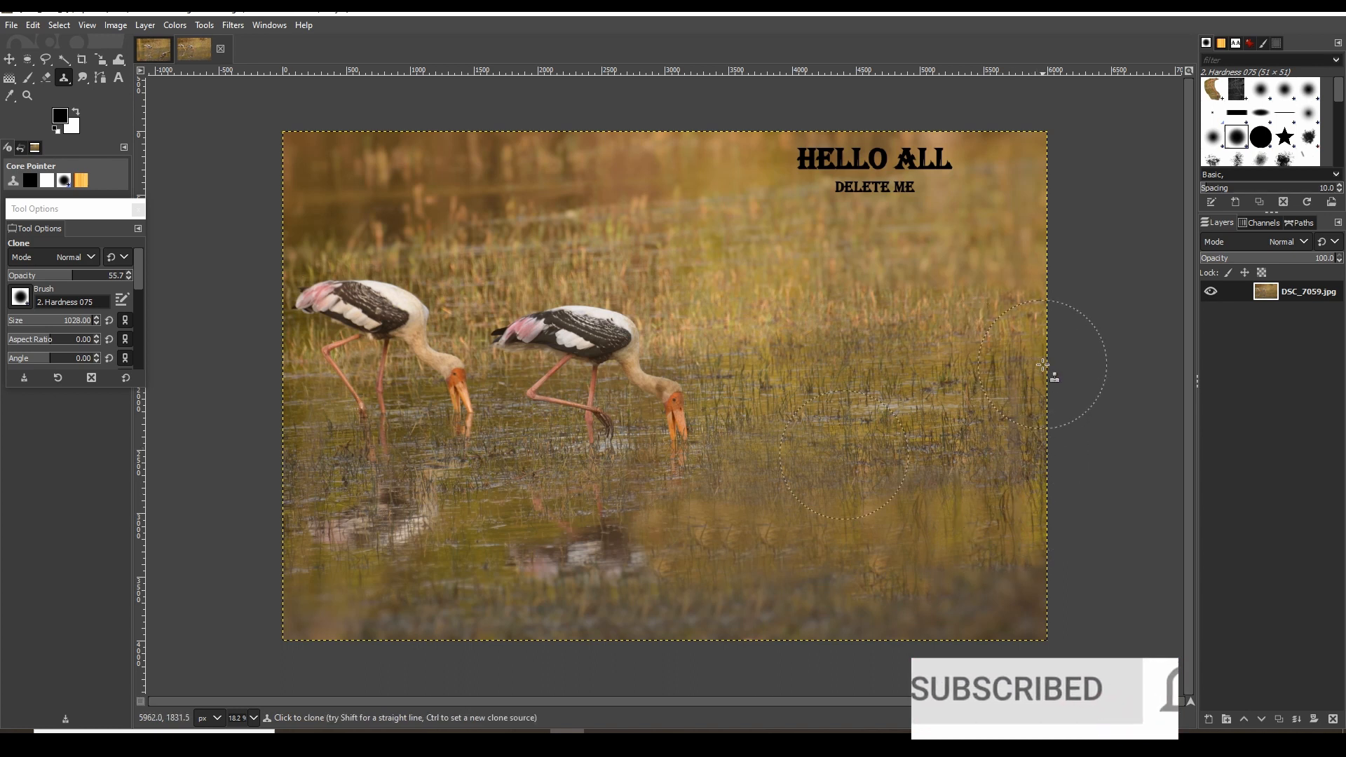
mouse_move(884, 594)
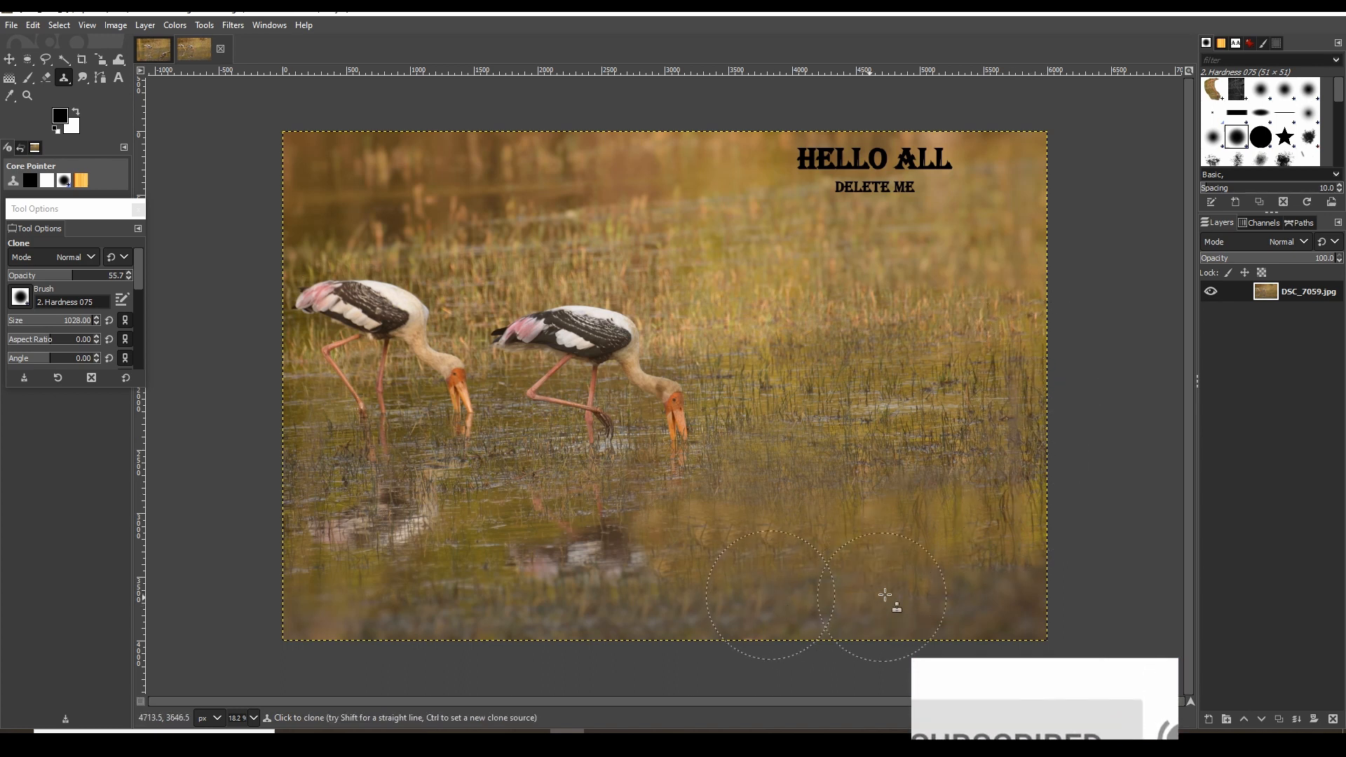
mouse_move(1150, 591)
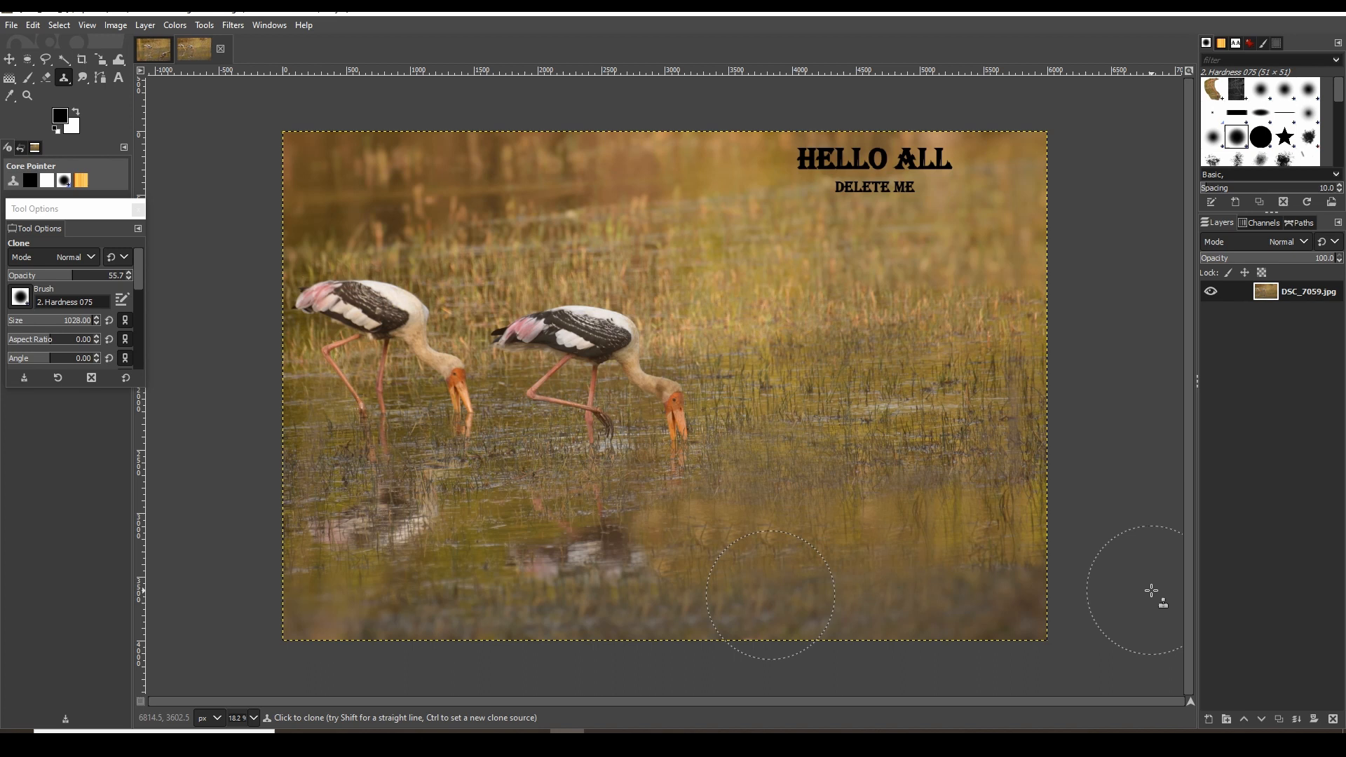
mouse_move(889, 515)
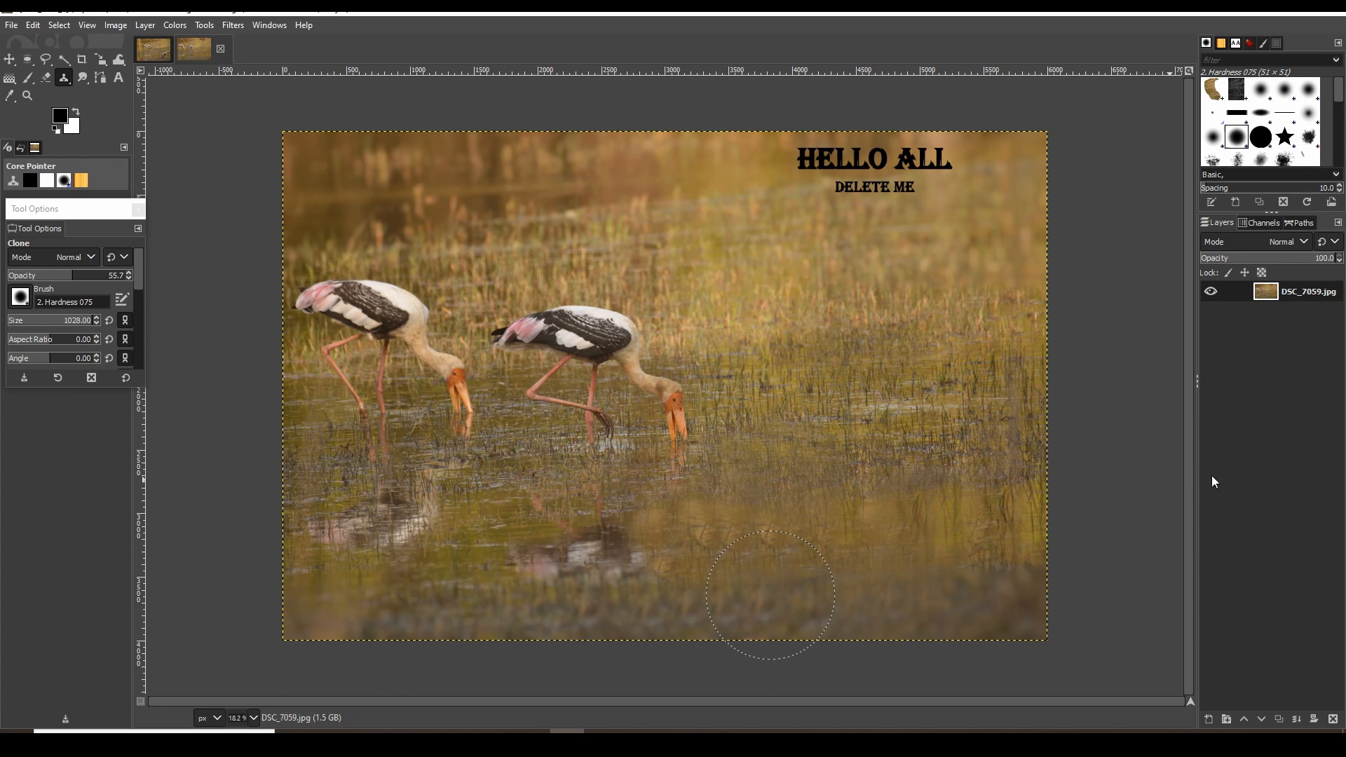
mouse_move(1165, 469)
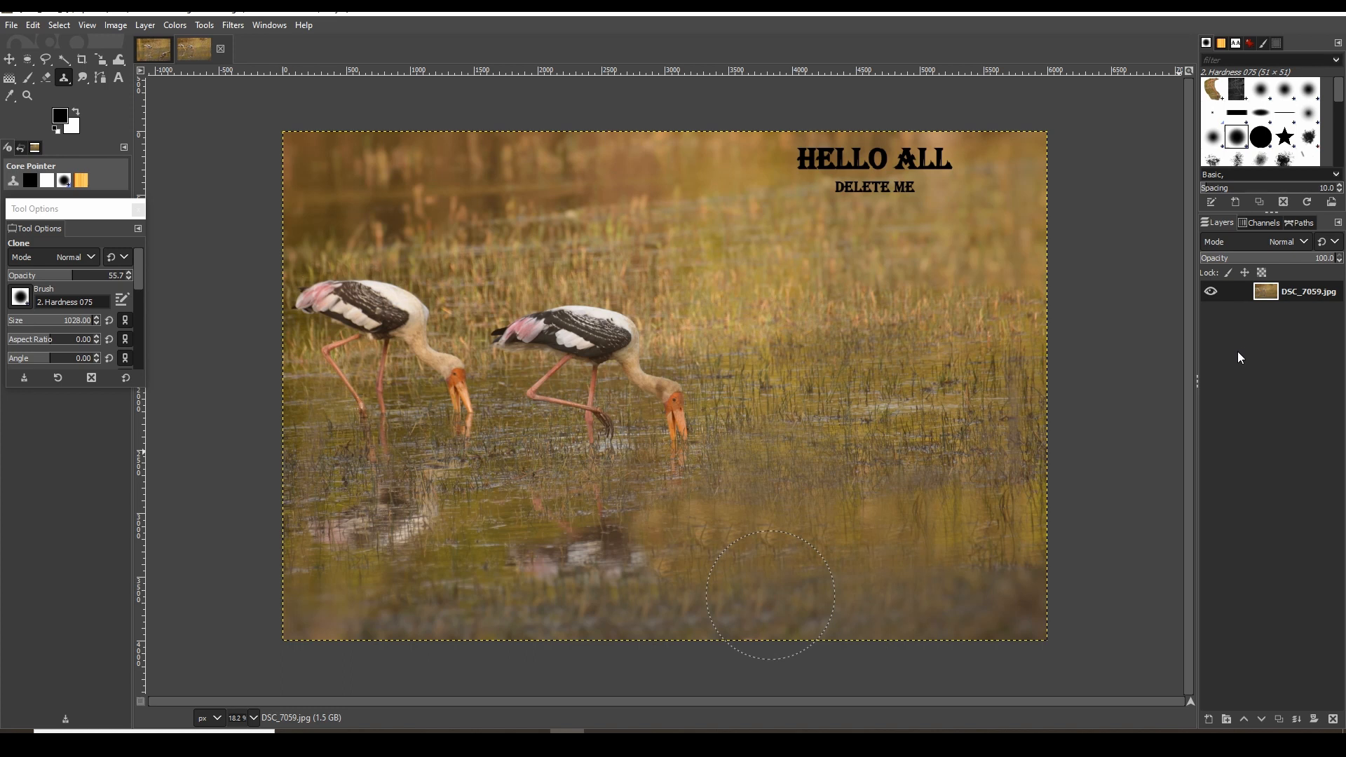
mouse_move(158, 151)
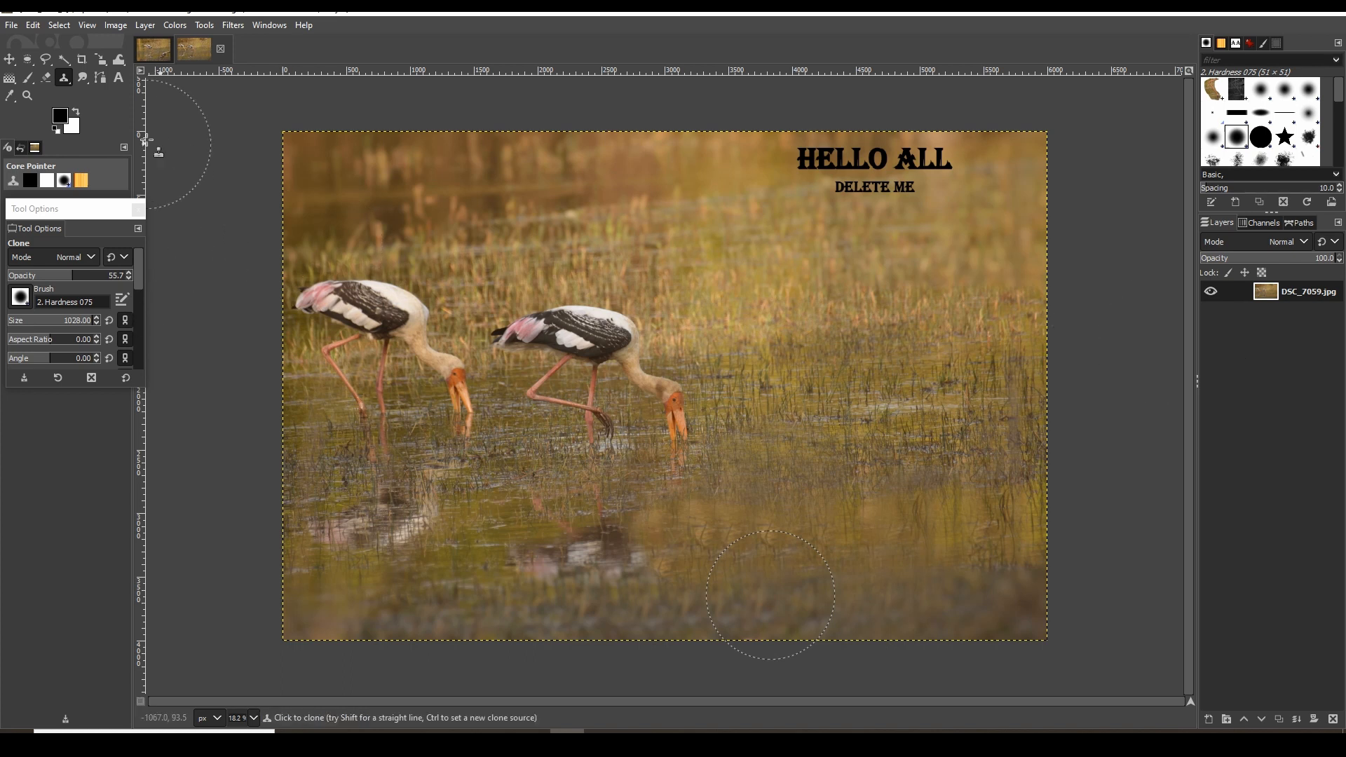
mouse_move(434, 129)
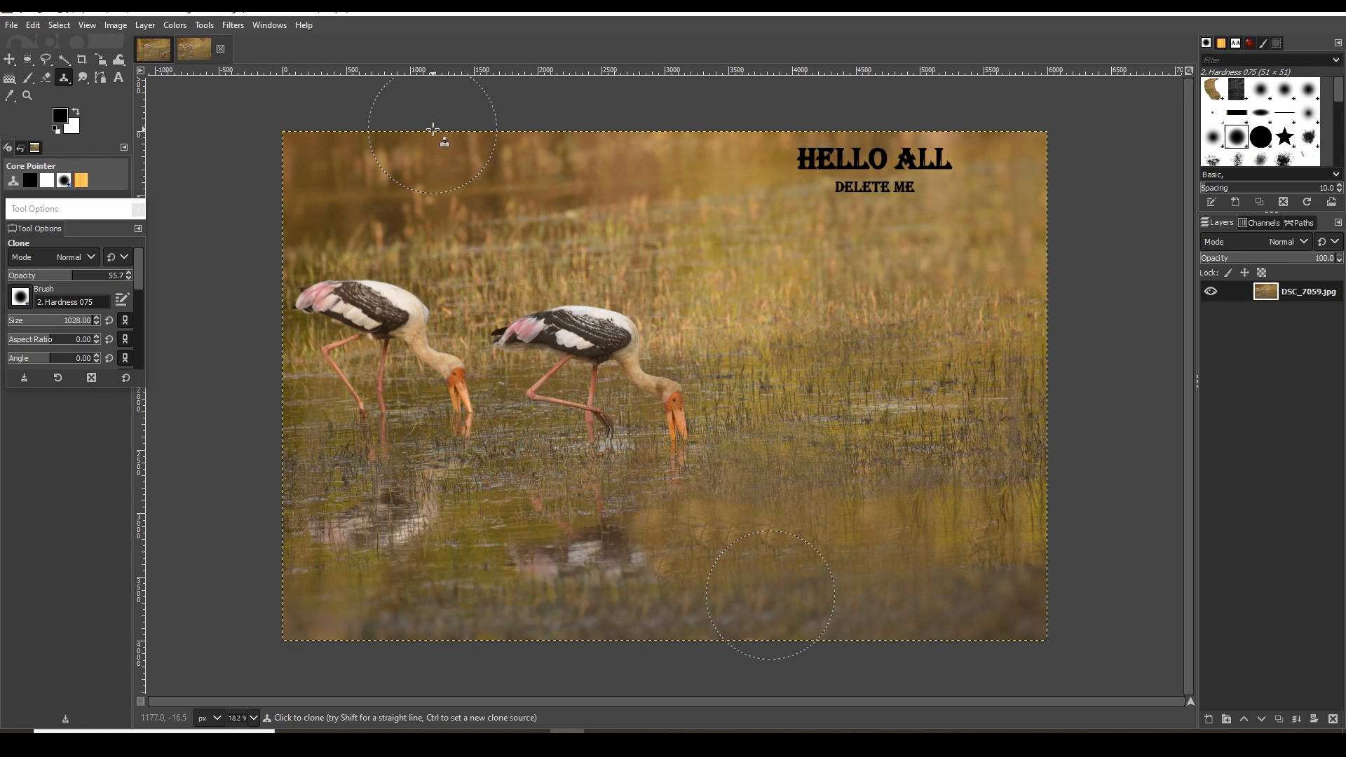
mouse_move(1133, 249)
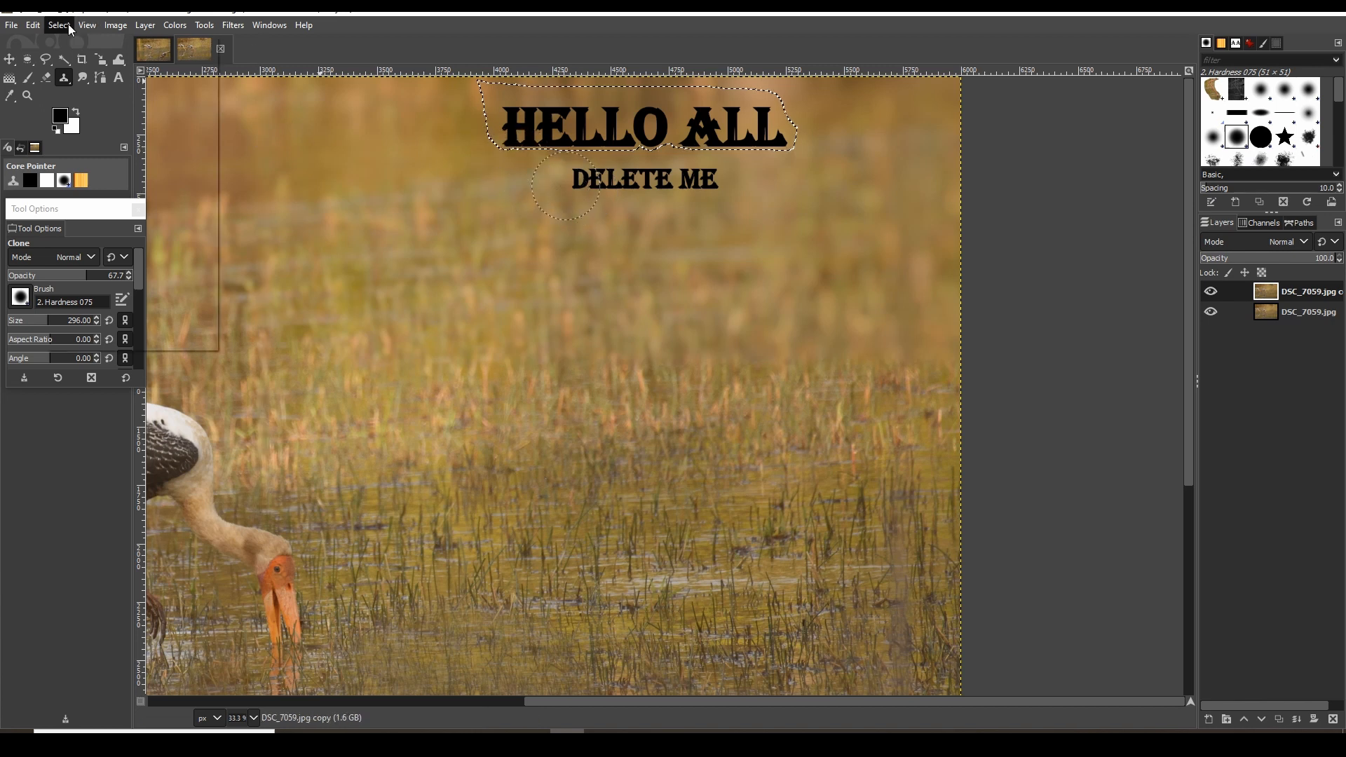
- Cover the DELETE ME letters with cloned grass, leaving only HELLO ALL
click(567, 193)
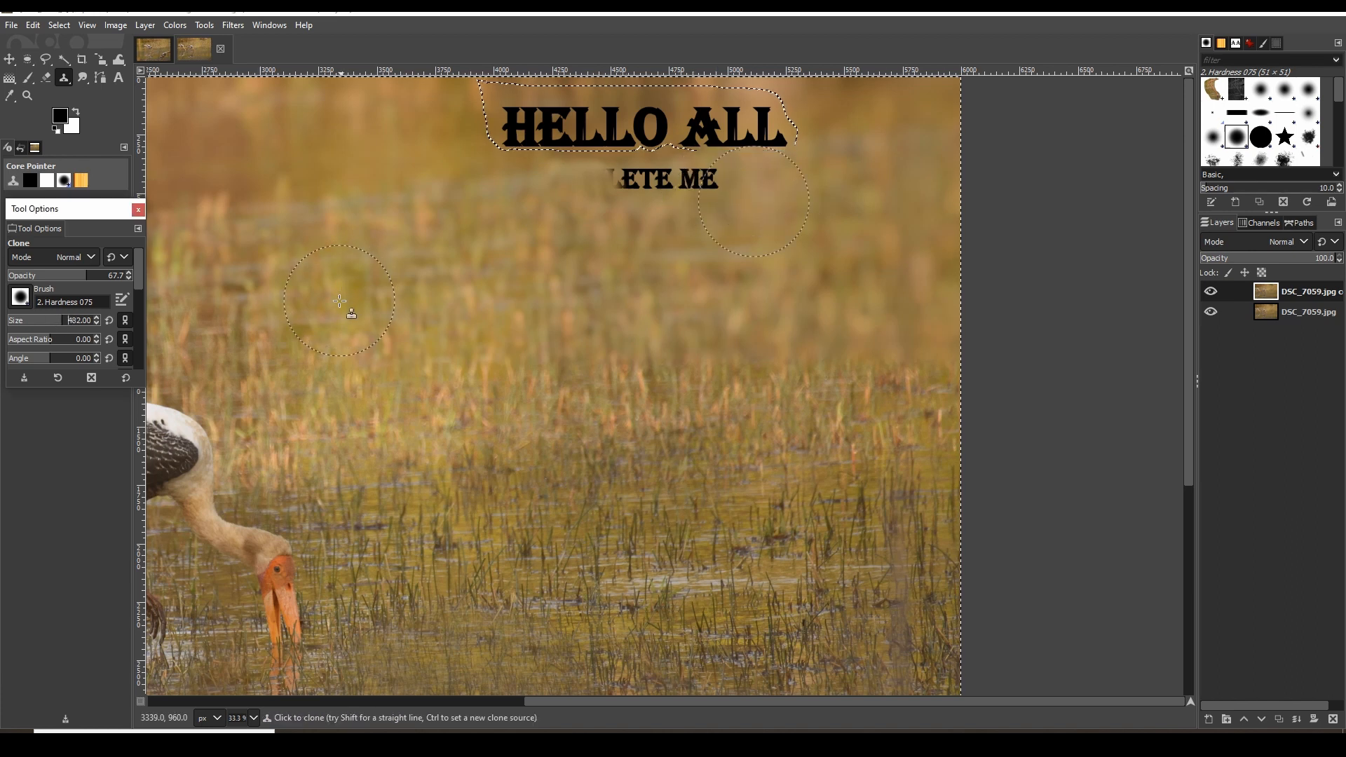
mouse_move(701, 224)
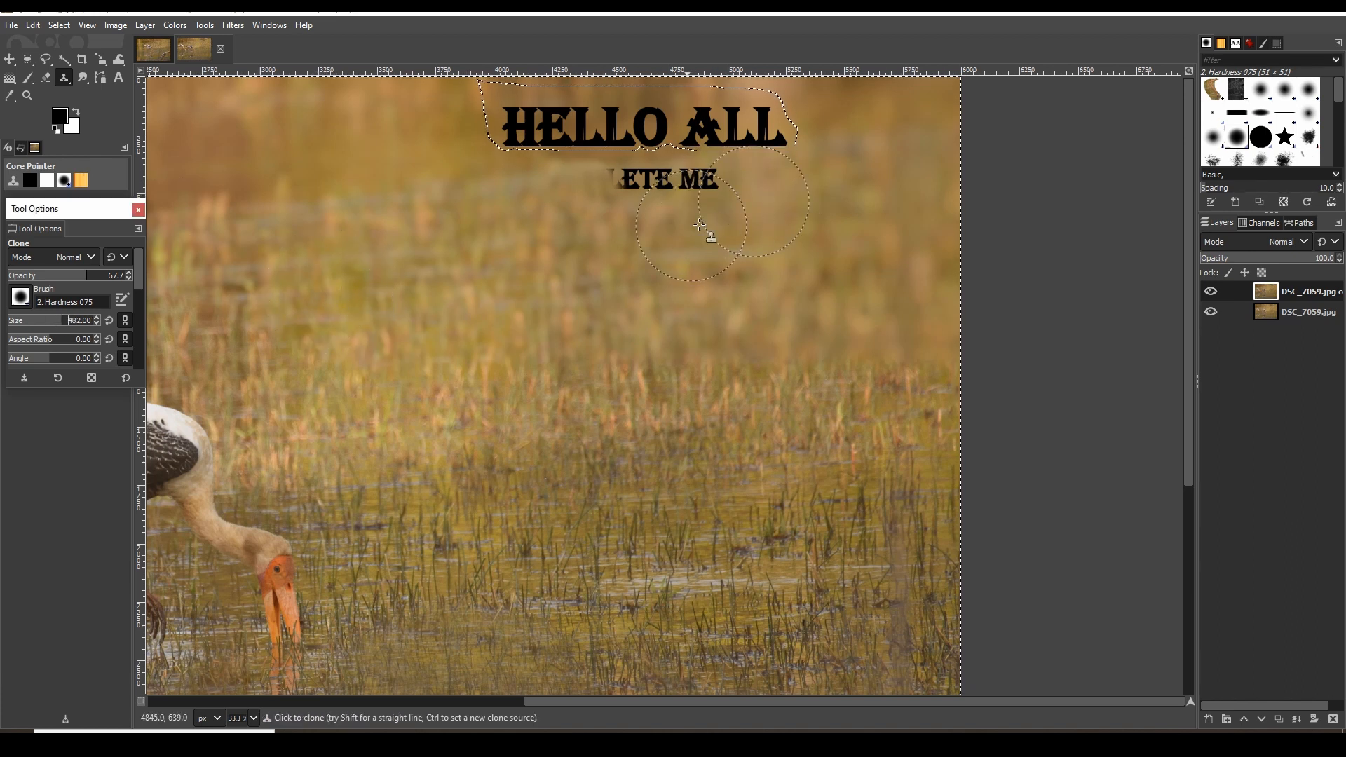
click(700, 225)
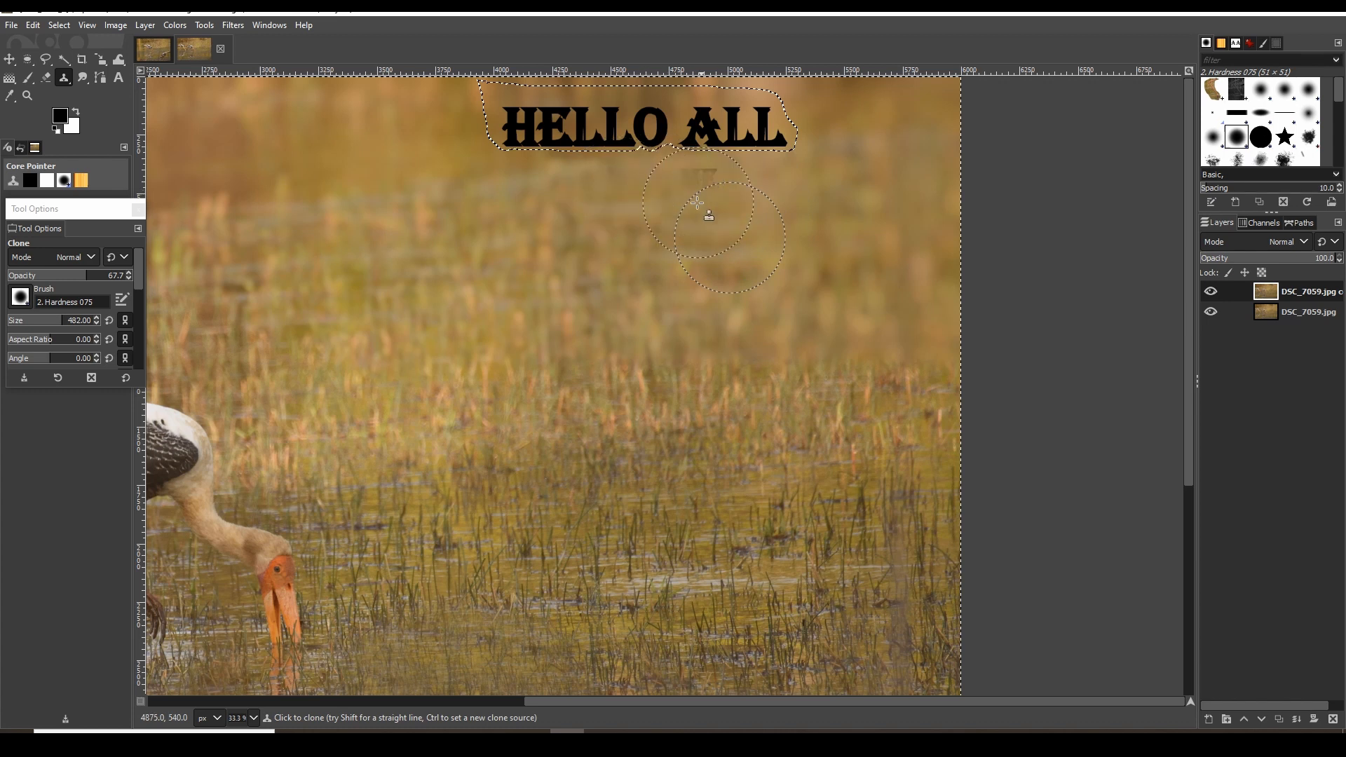
mouse_move(713, 214)
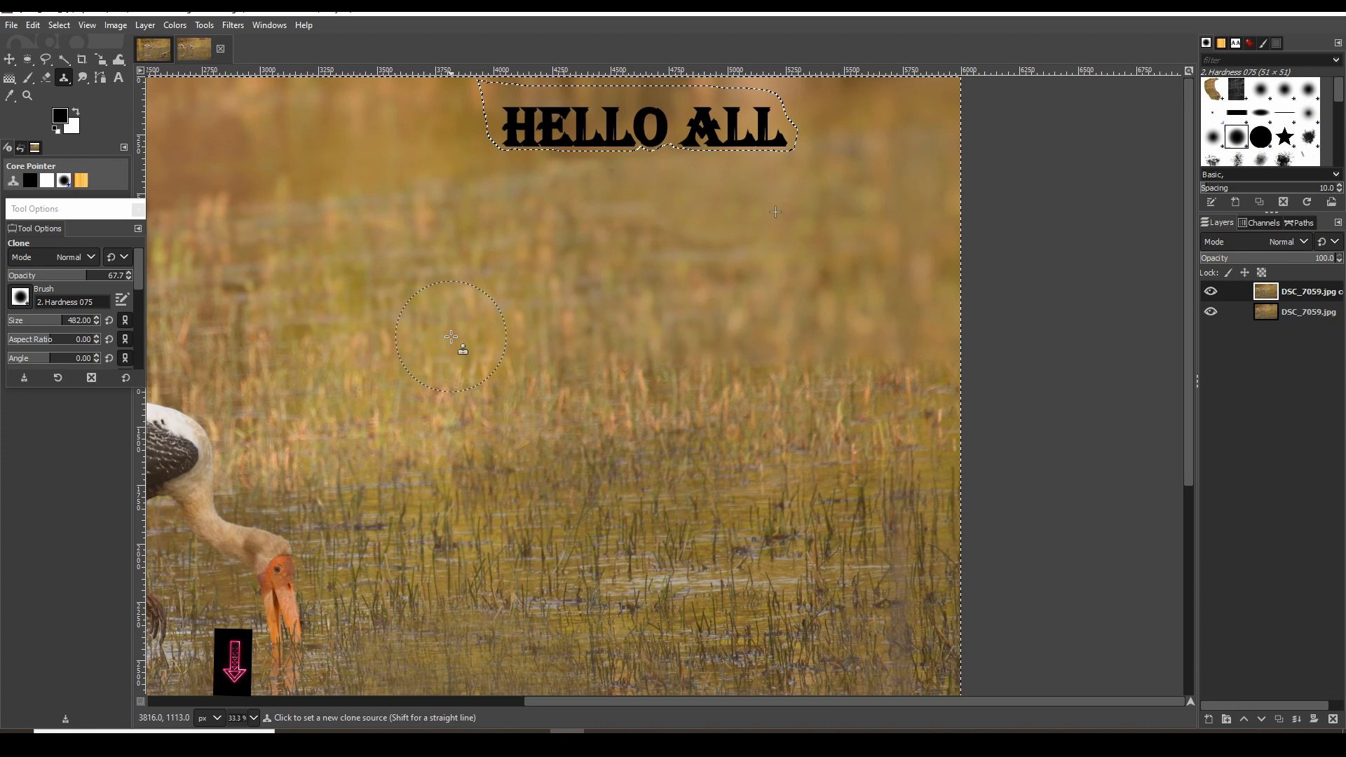
mouse_move(481, 343)
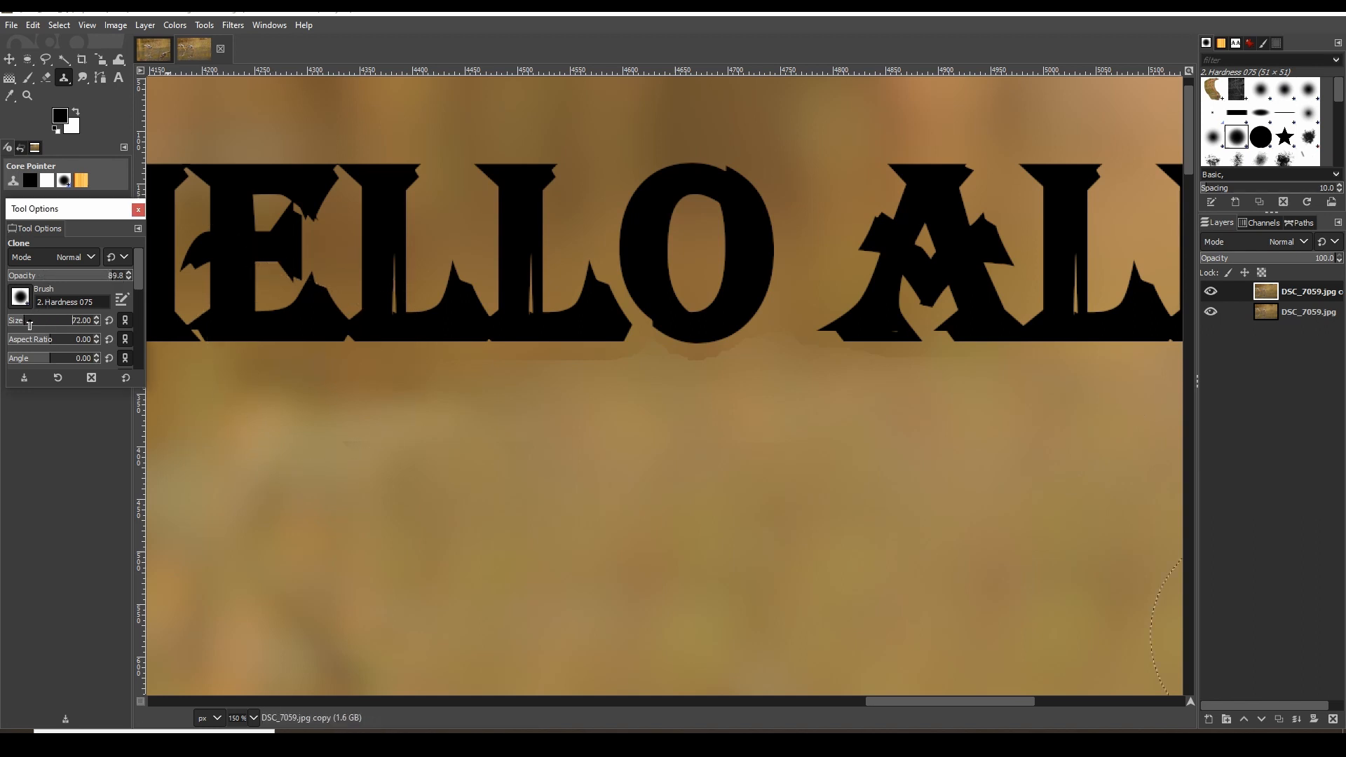
mouse_move(643, 369)
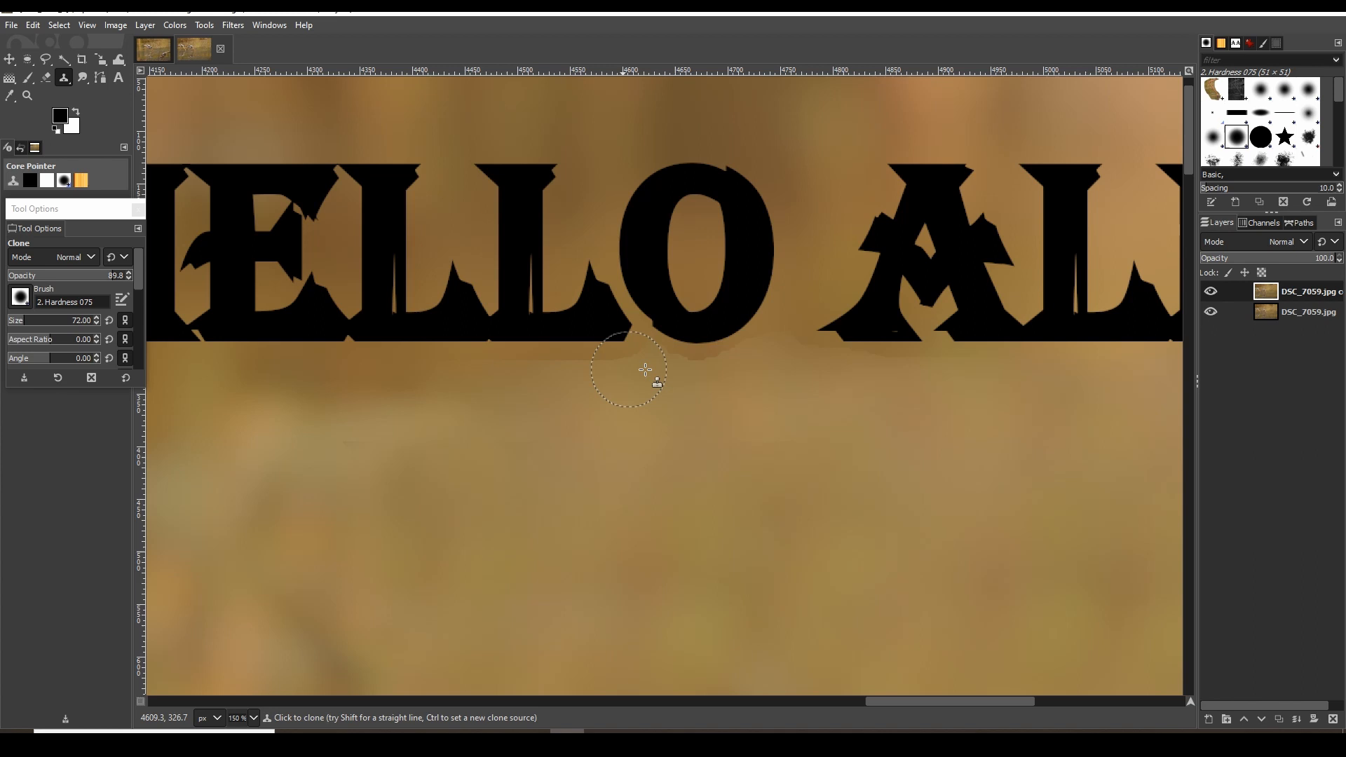
mouse_move(76, 114)
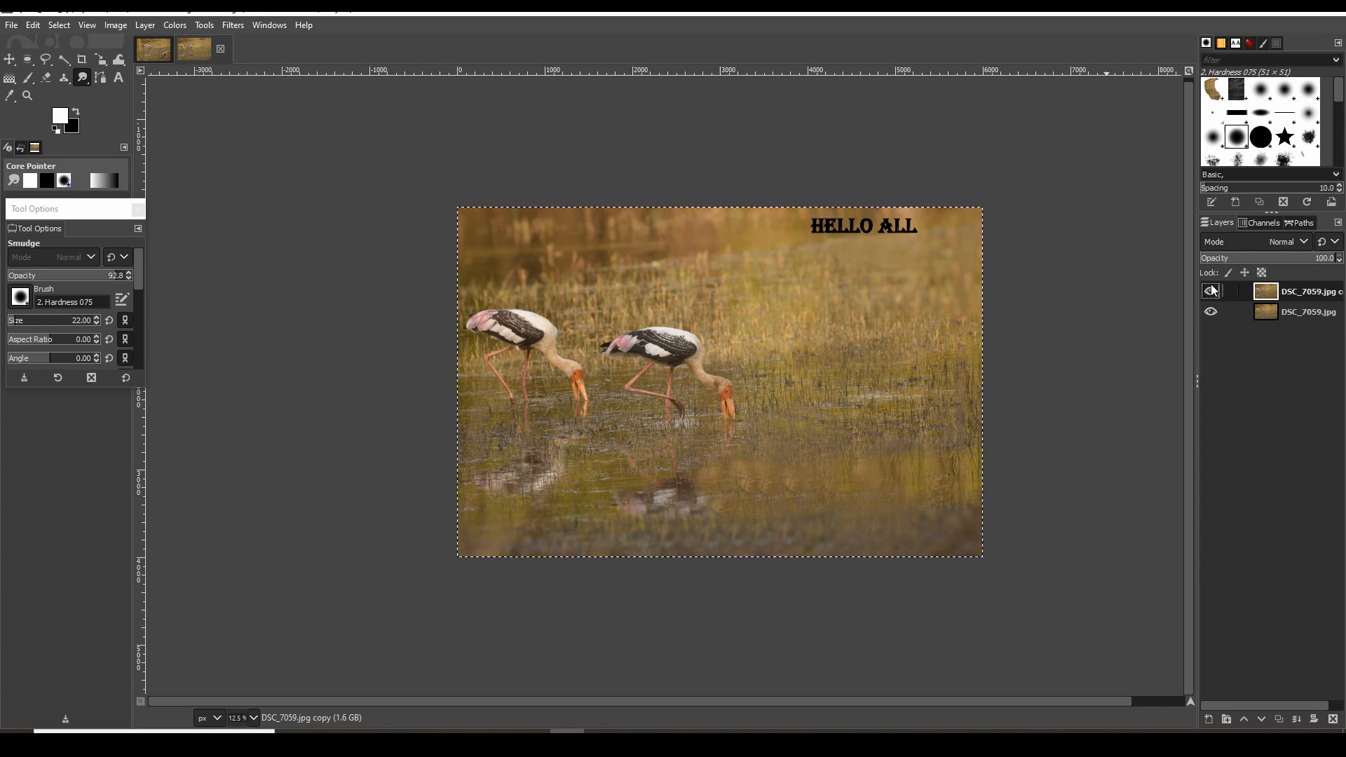
- Touch up around the HELLO ALL letters and flatten the image to one layer
click(1210, 290)
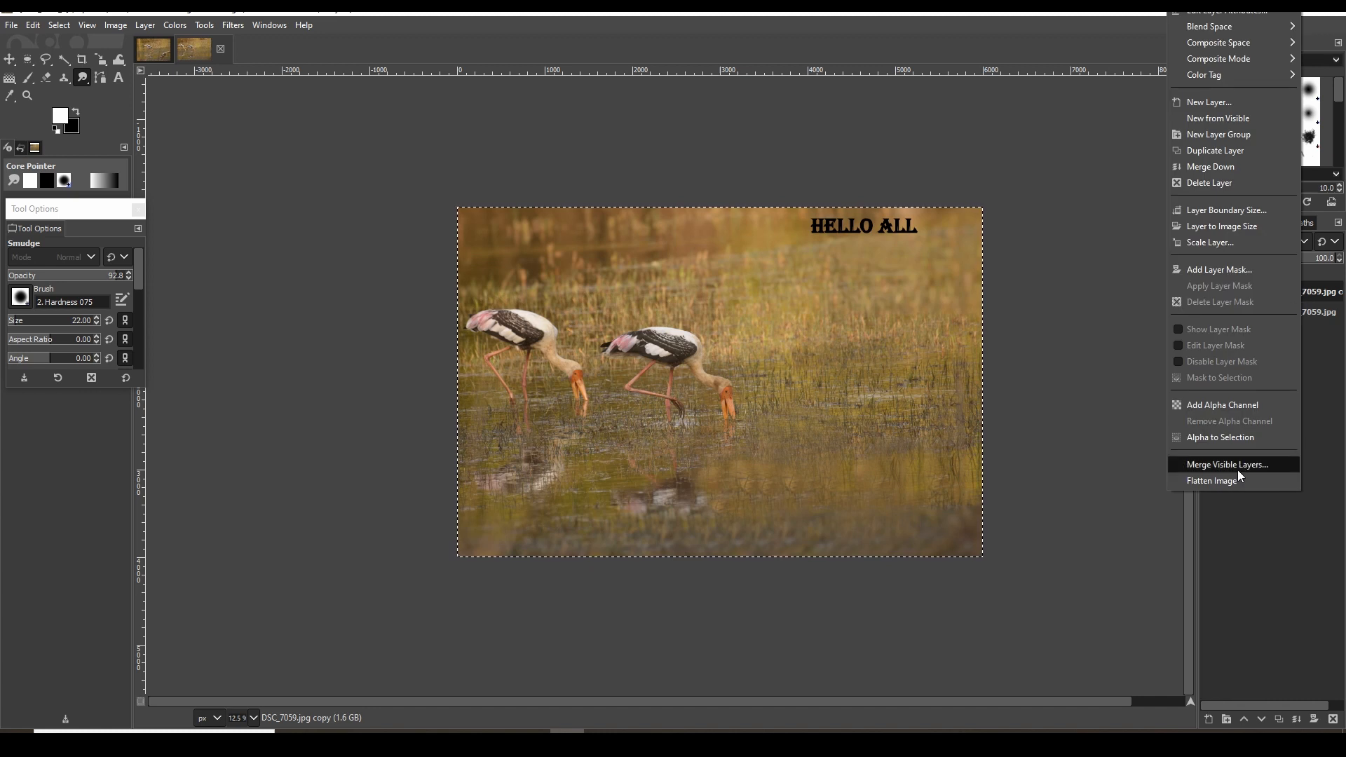
click(11, 24)
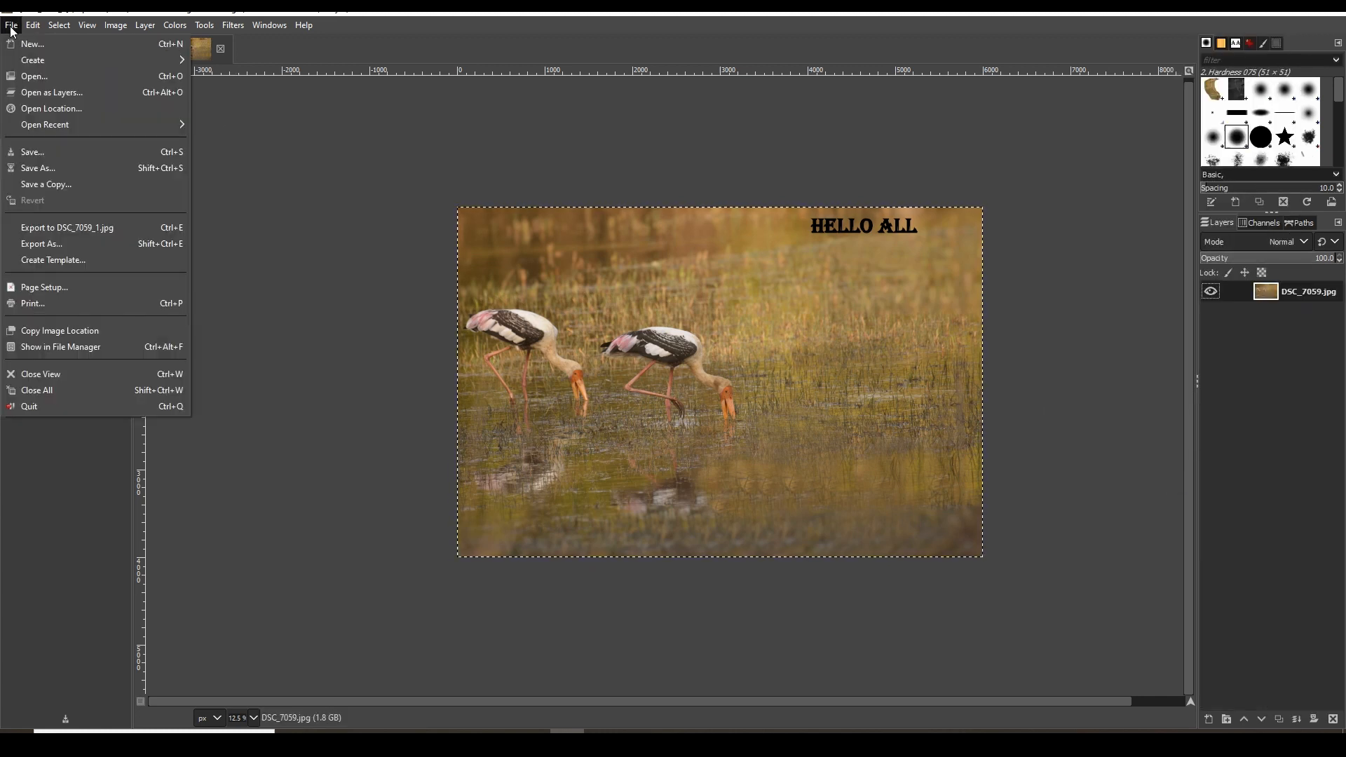
mouse_move(40, 250)
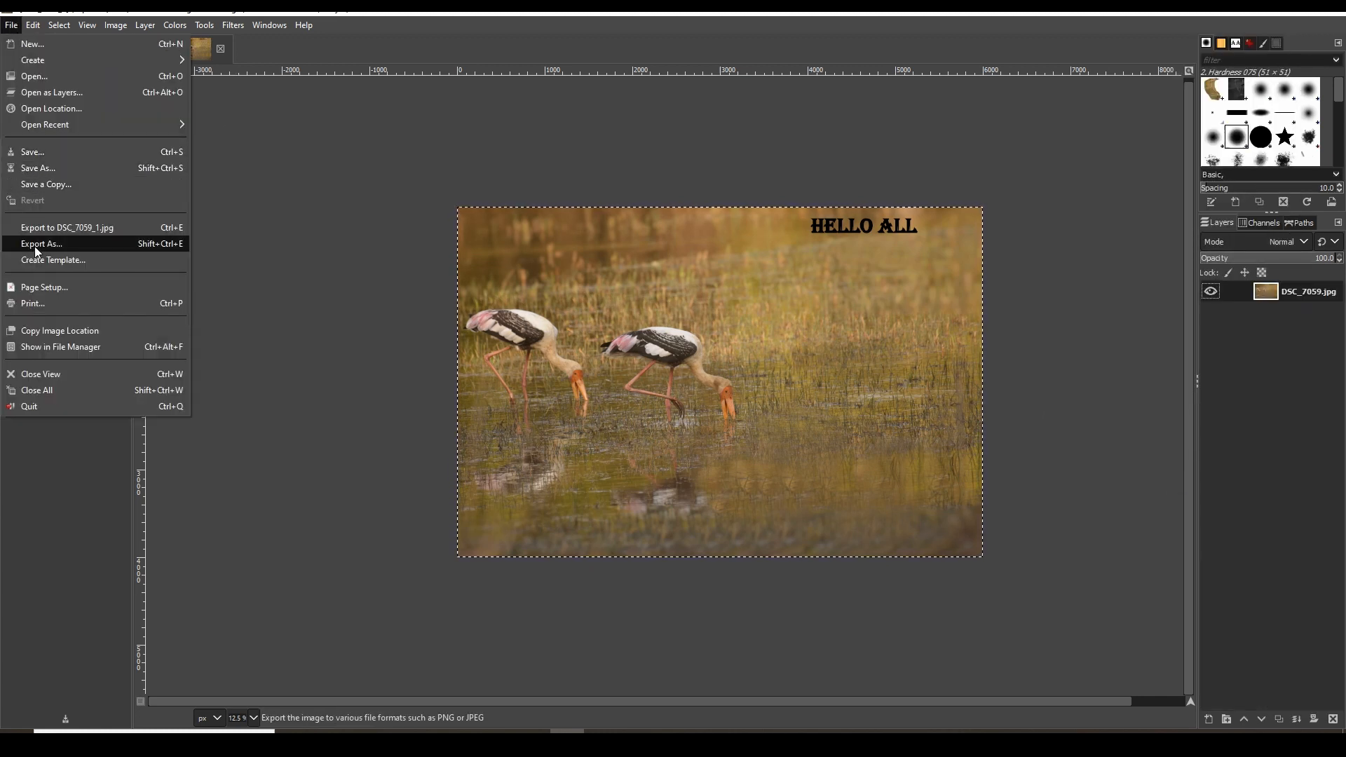
- Export the photo as DSC_7059_2.jpg with JPEG quality 100
click(41, 244)
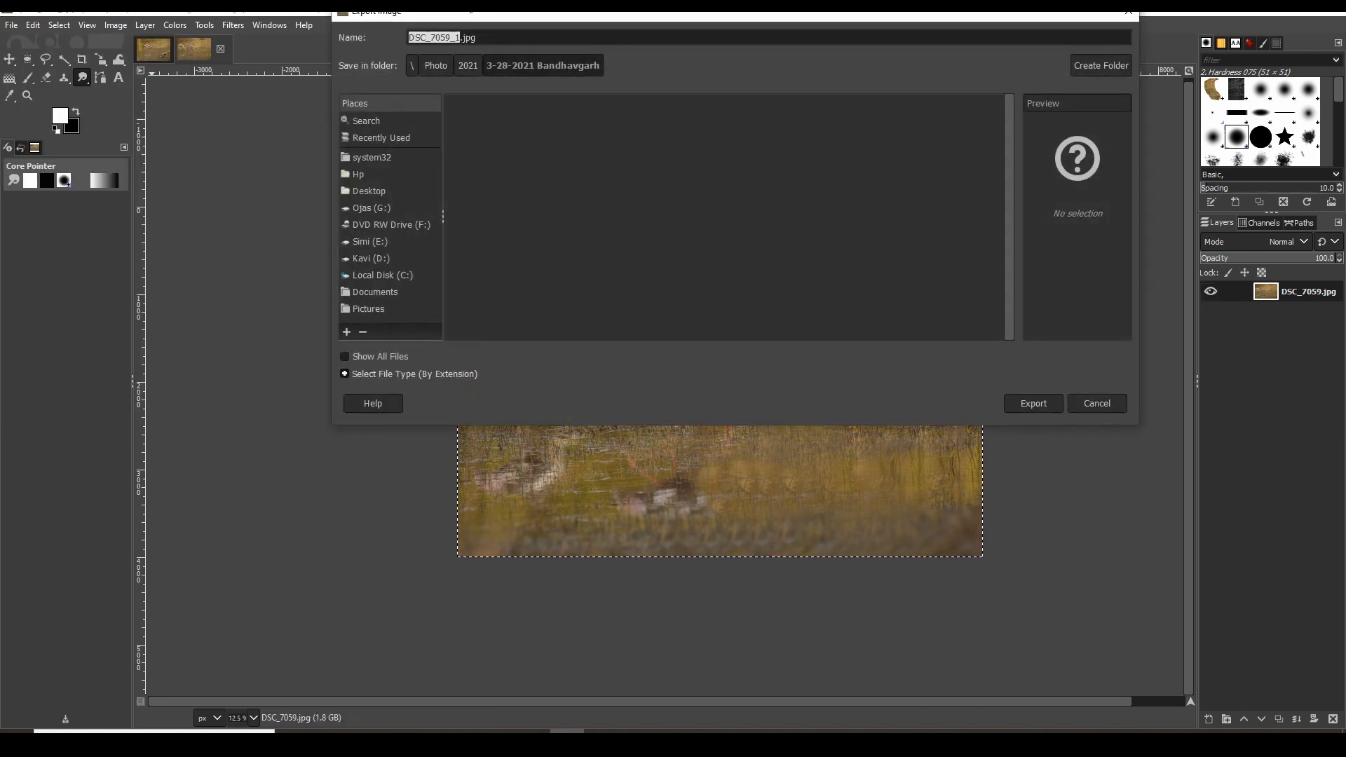
mouse_move(477, 43)
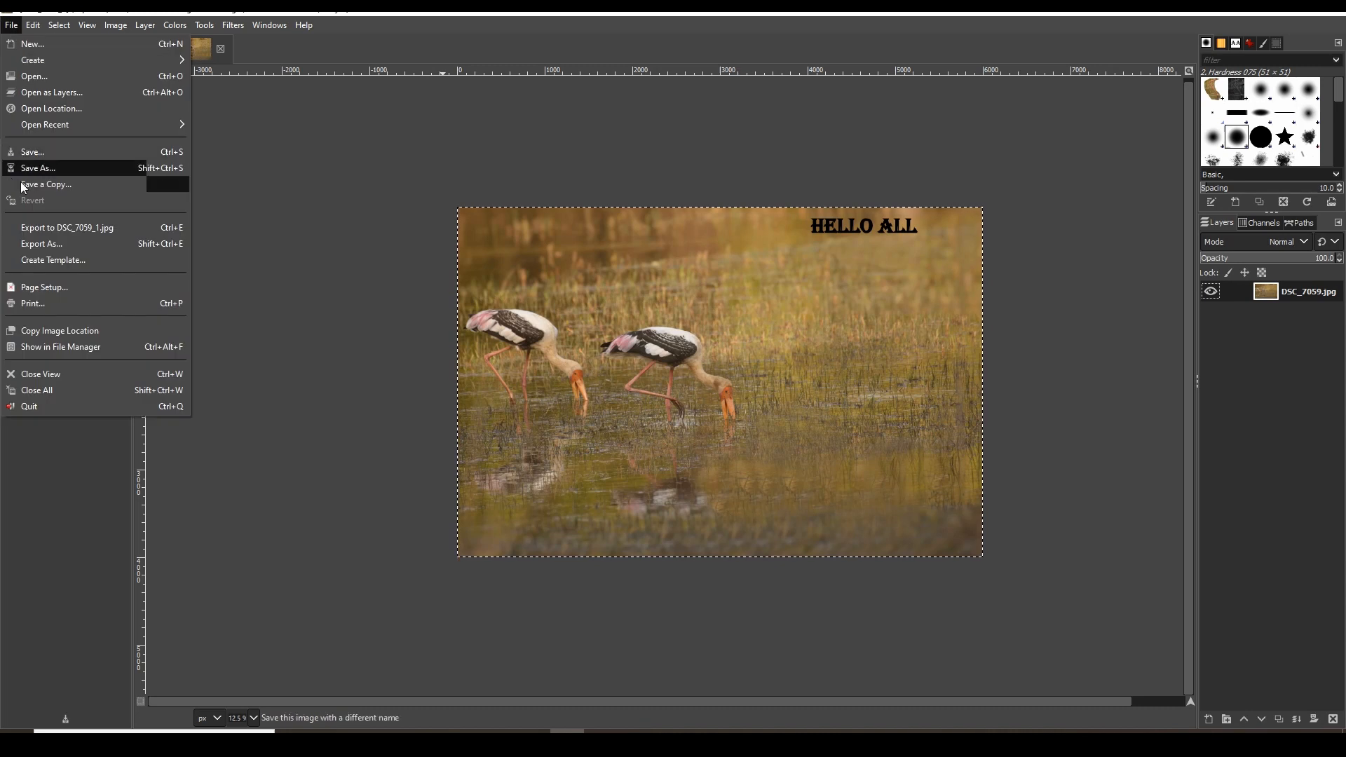
mouse_move(41, 244)
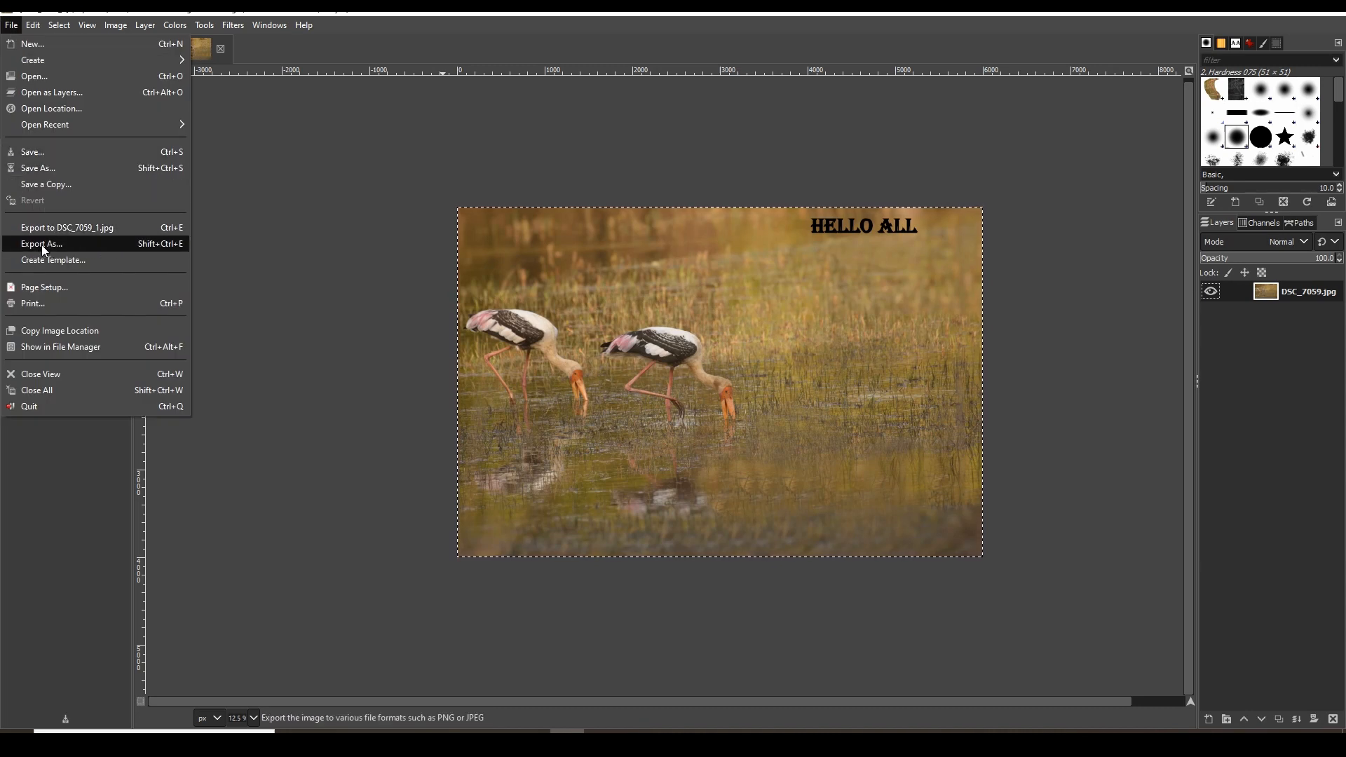
mouse_move(66, 227)
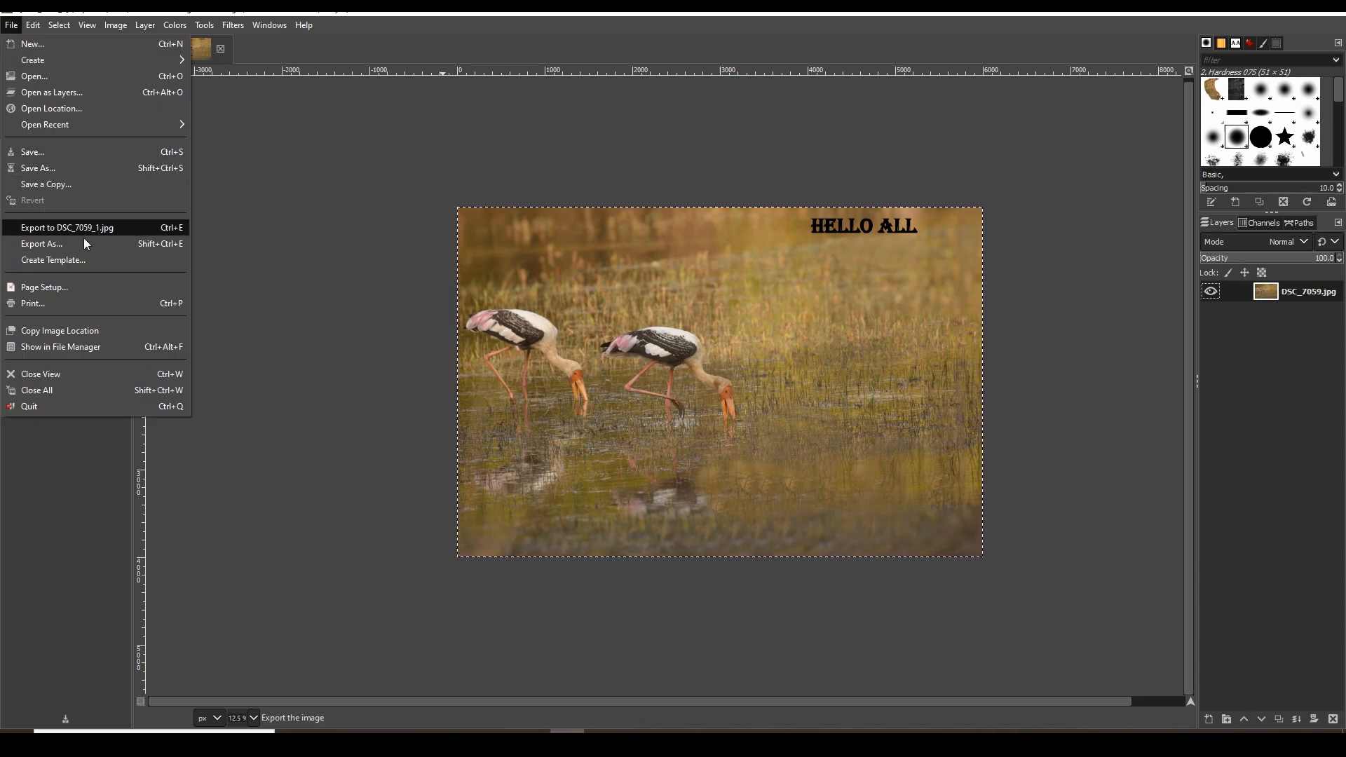
click(40, 244)
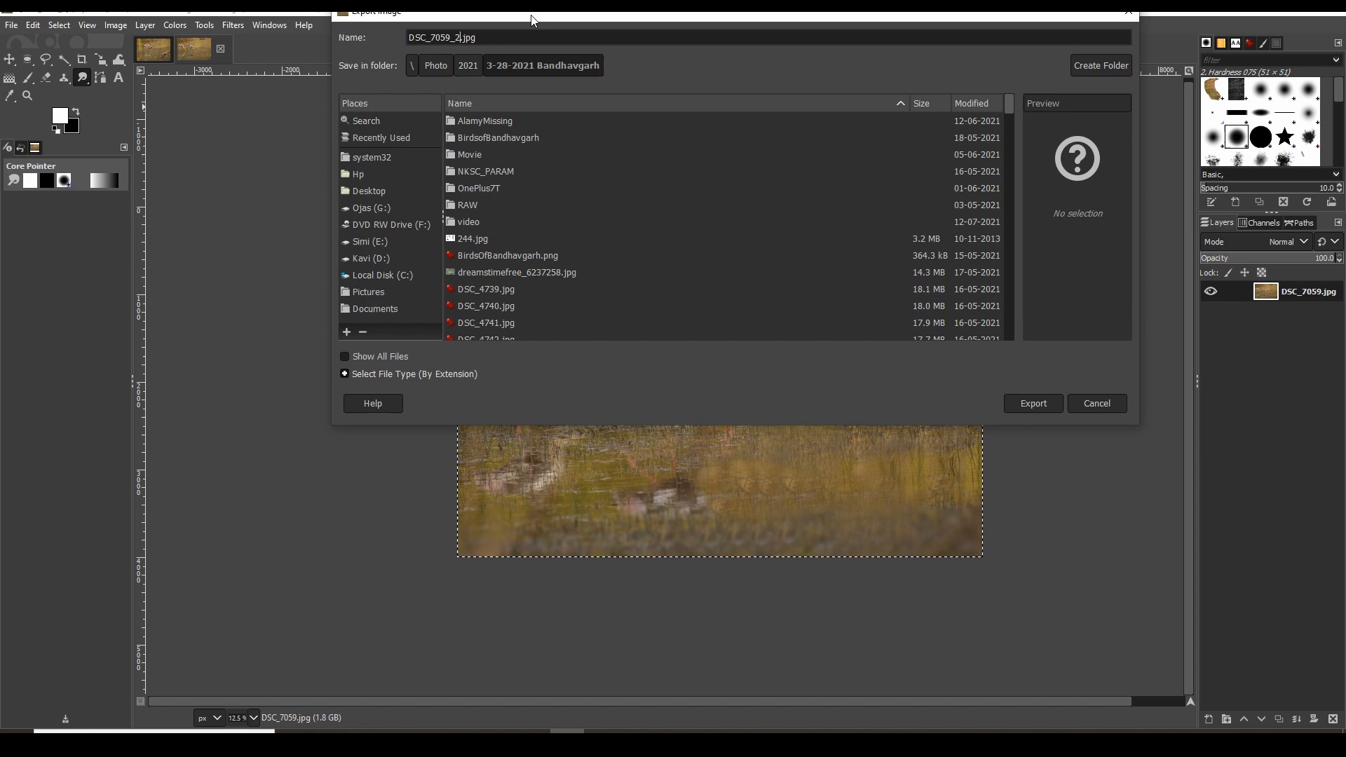
click(1034, 404)
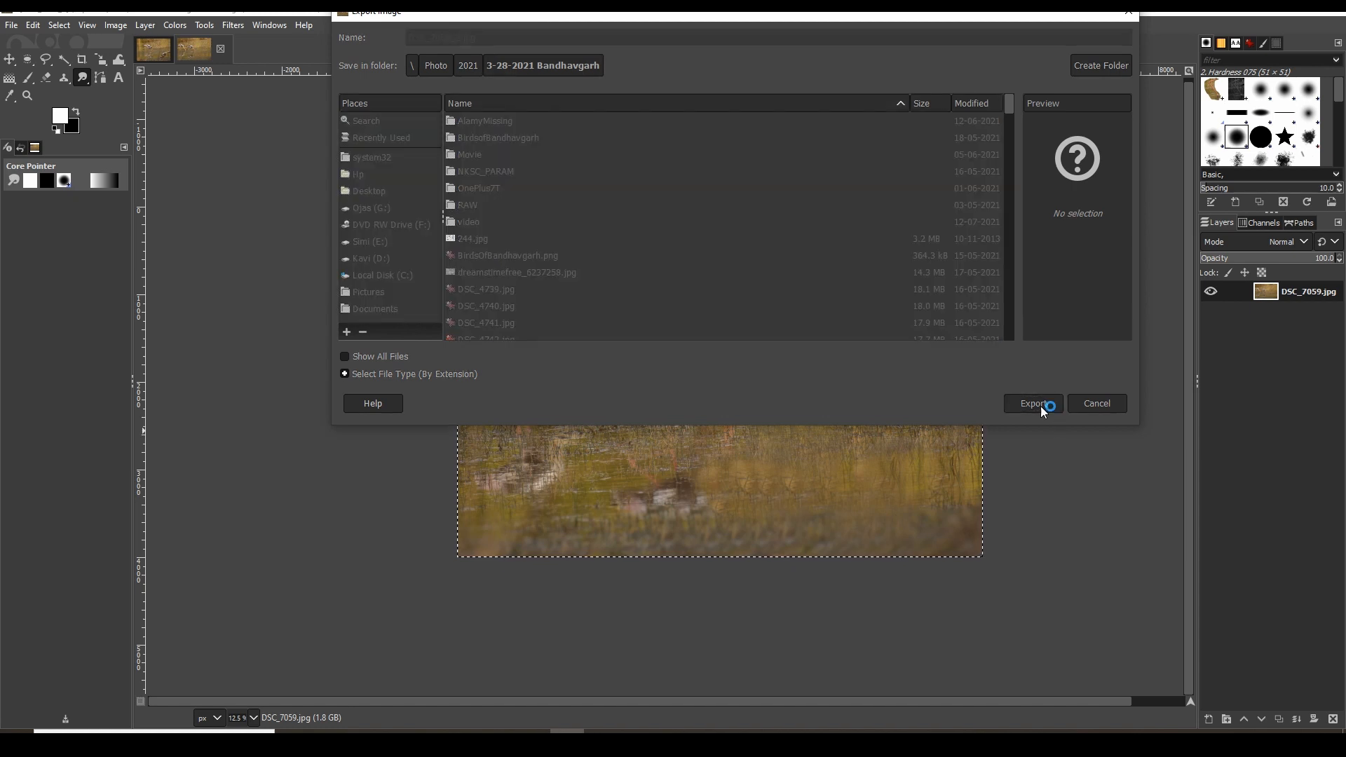
click(1032, 403)
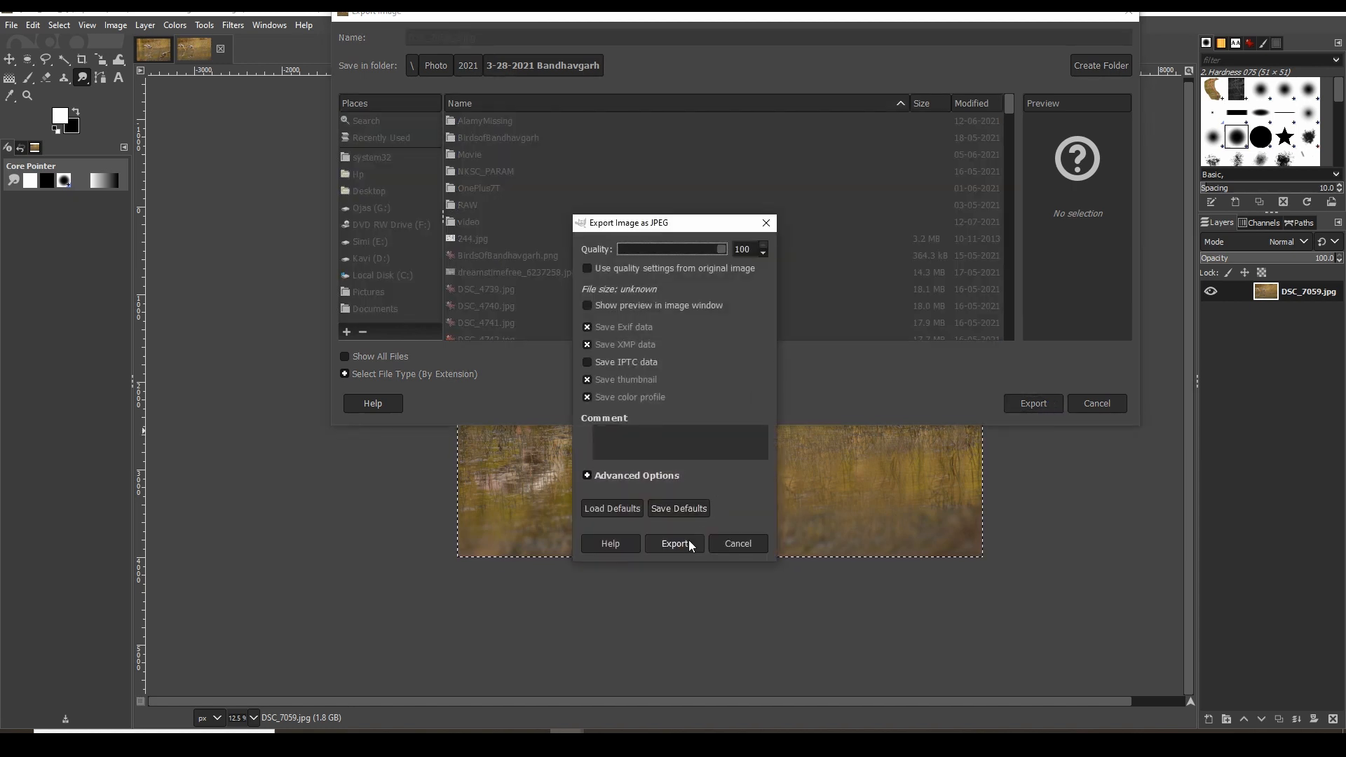